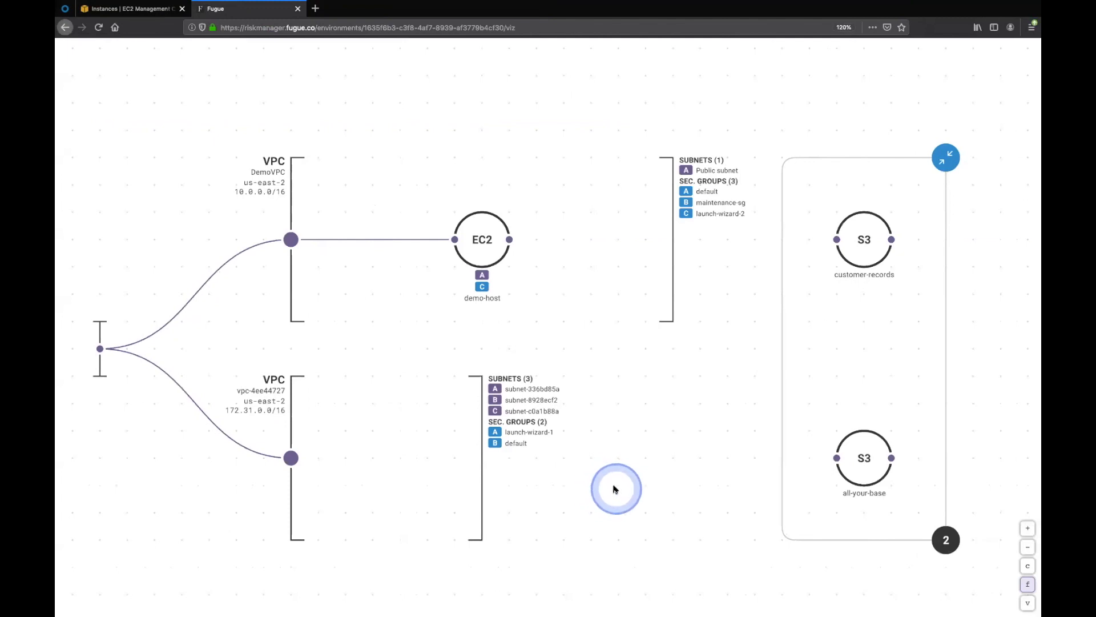
{"action": "mouse_move", "coordinate": [622, 434]}
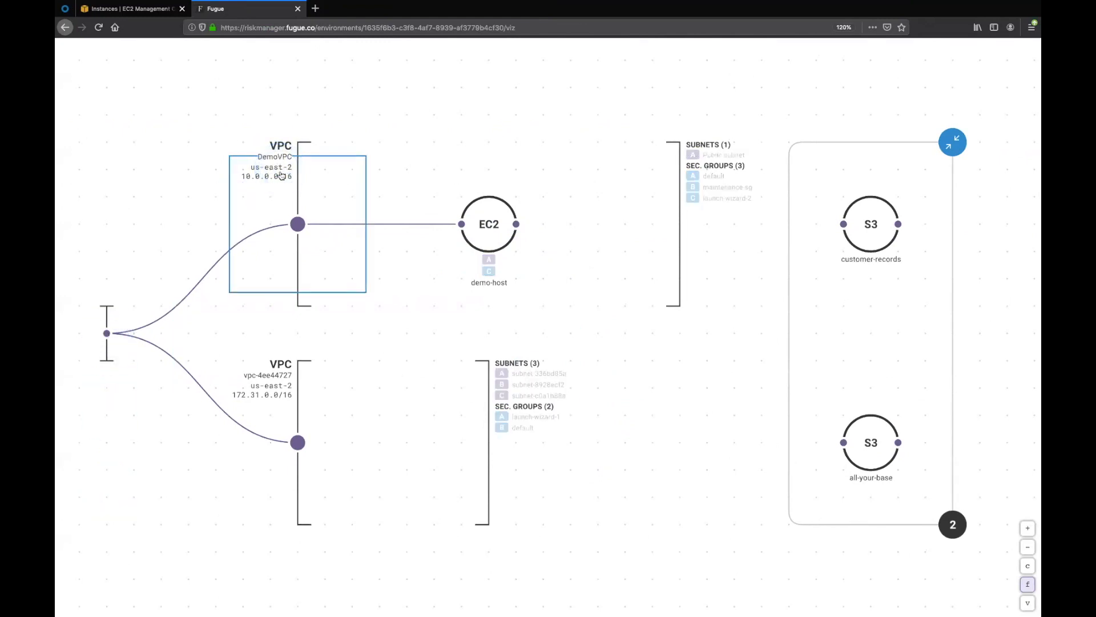
Return to the EC2 Instances page showing the demo-host instance
{"action": "left_click", "coordinate": [488, 224]}
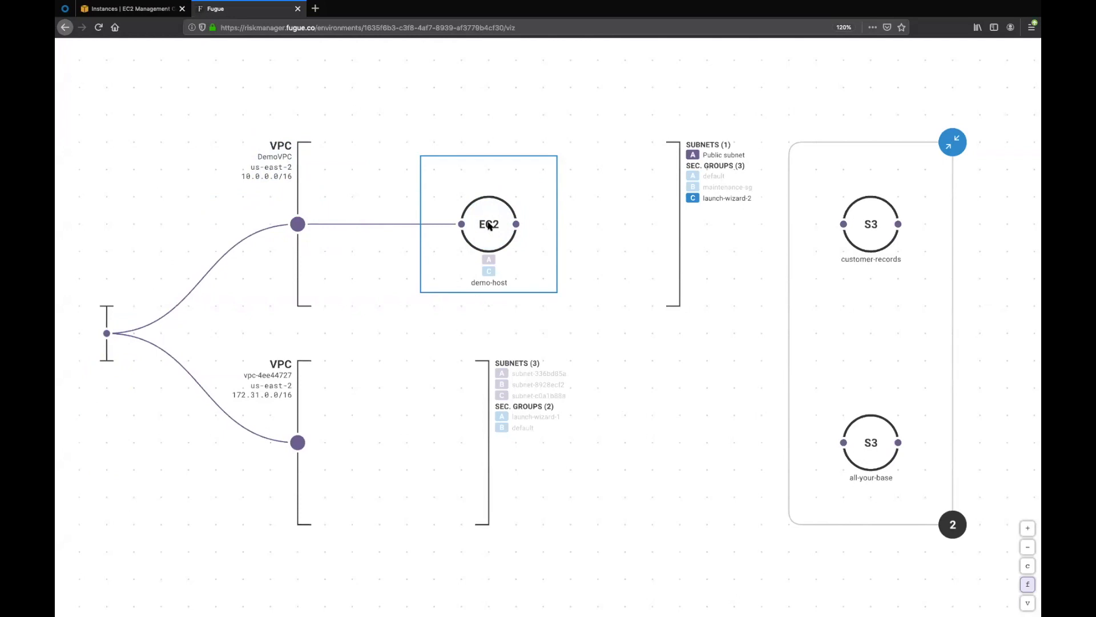
{"action": "mouse_move", "coordinate": [479, 223]}
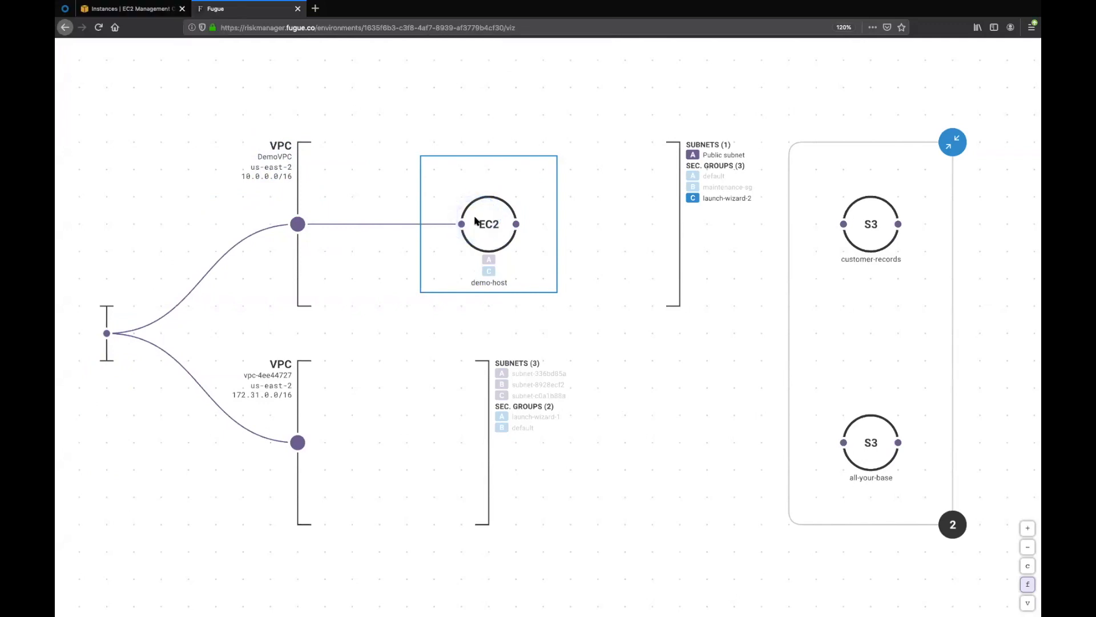
{"action": "left_click", "coordinate": [488, 224]}
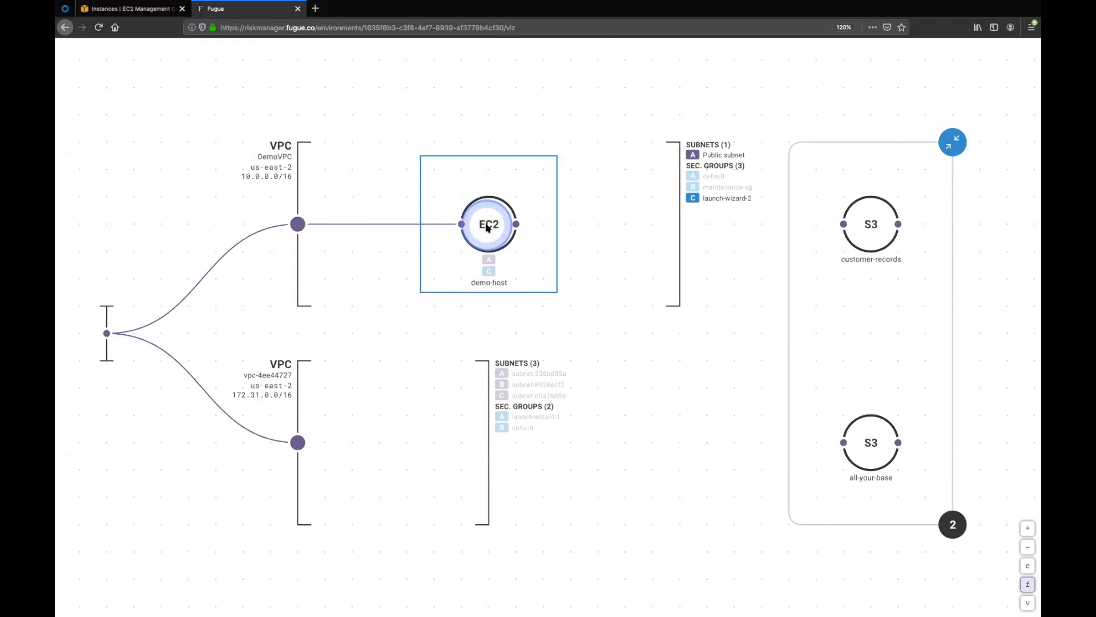
{"action": "left_click", "coordinate": [870, 224]}
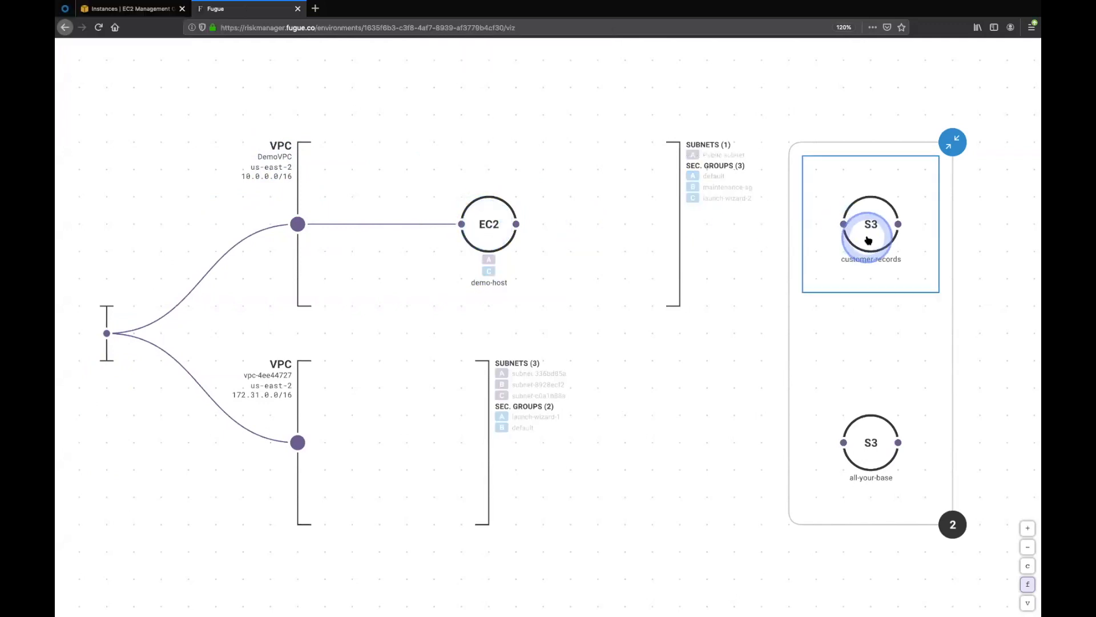
{"action": "left_click", "coordinate": [870, 224]}
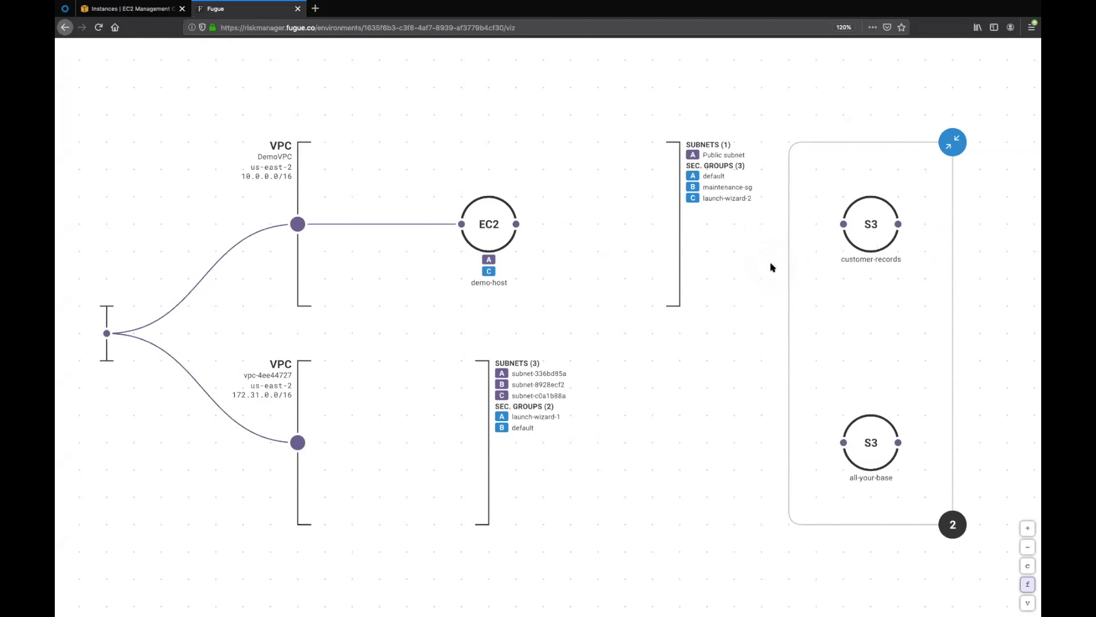
{"action": "mouse_move", "coordinate": [768, 264]}
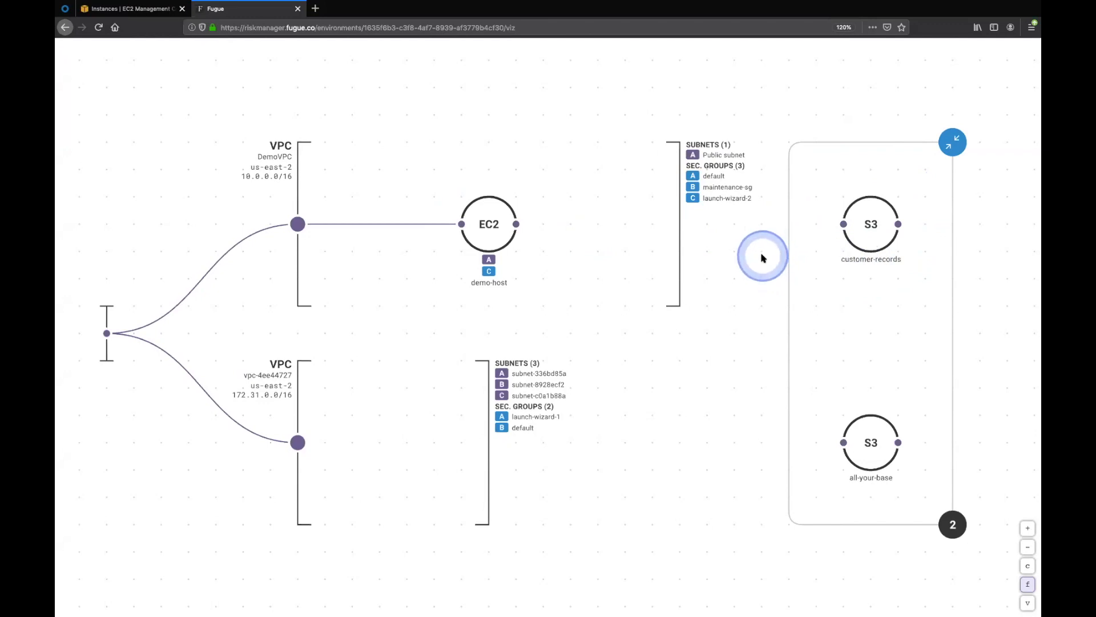
{"action": "mouse_move", "coordinate": [762, 260]}
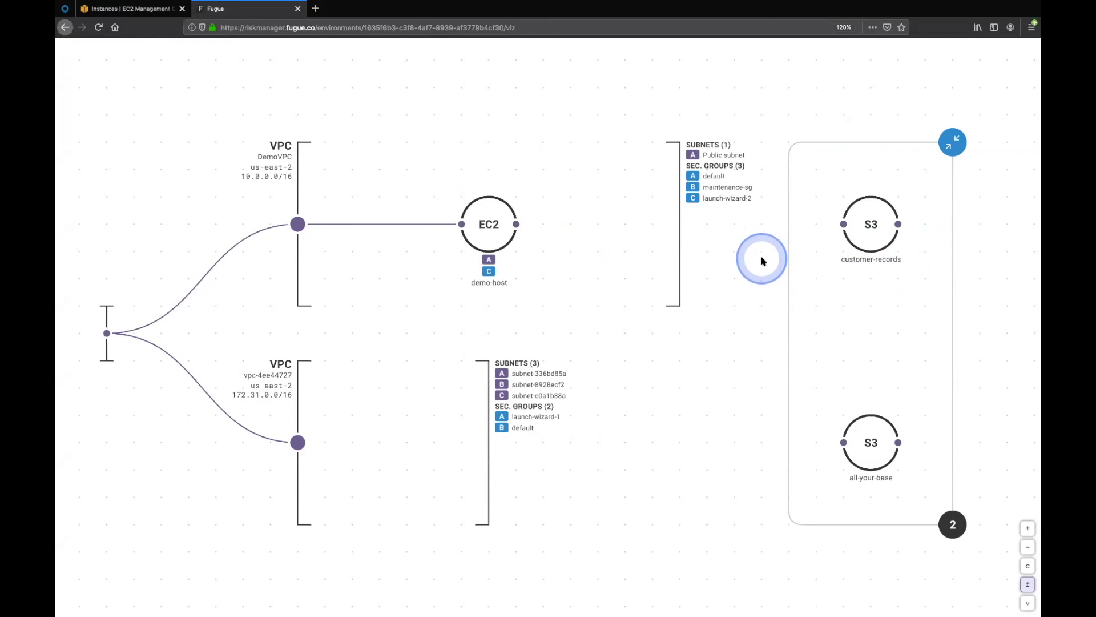
{"action": "left_click", "coordinate": [870, 223]}
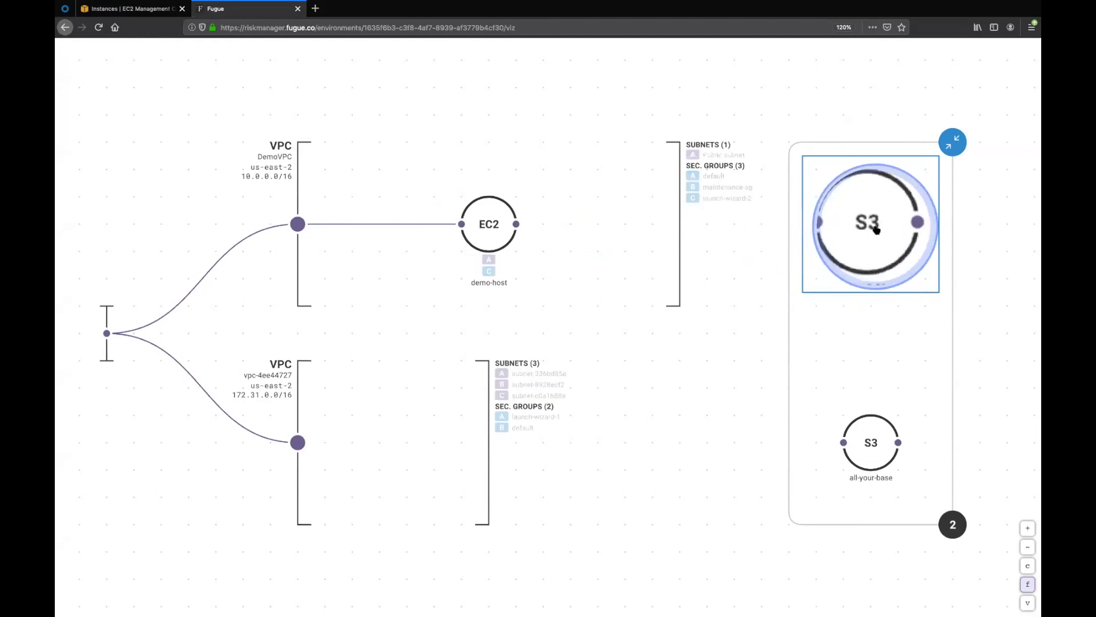
{"action": "left_click", "coordinate": [870, 223]}
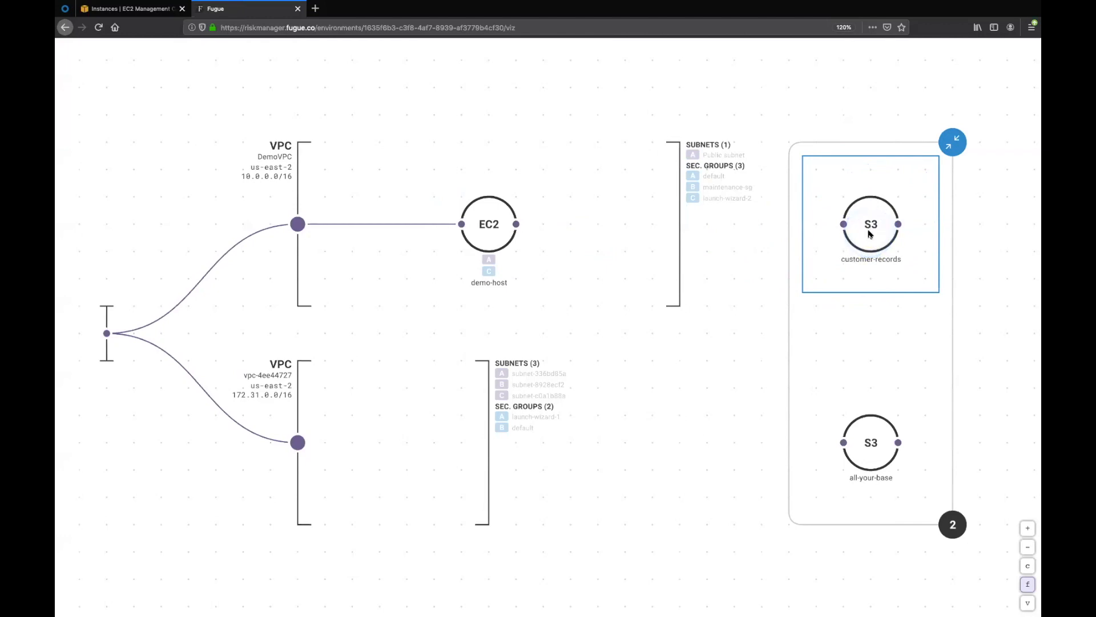
{"action": "left_click", "coordinate": [870, 224]}
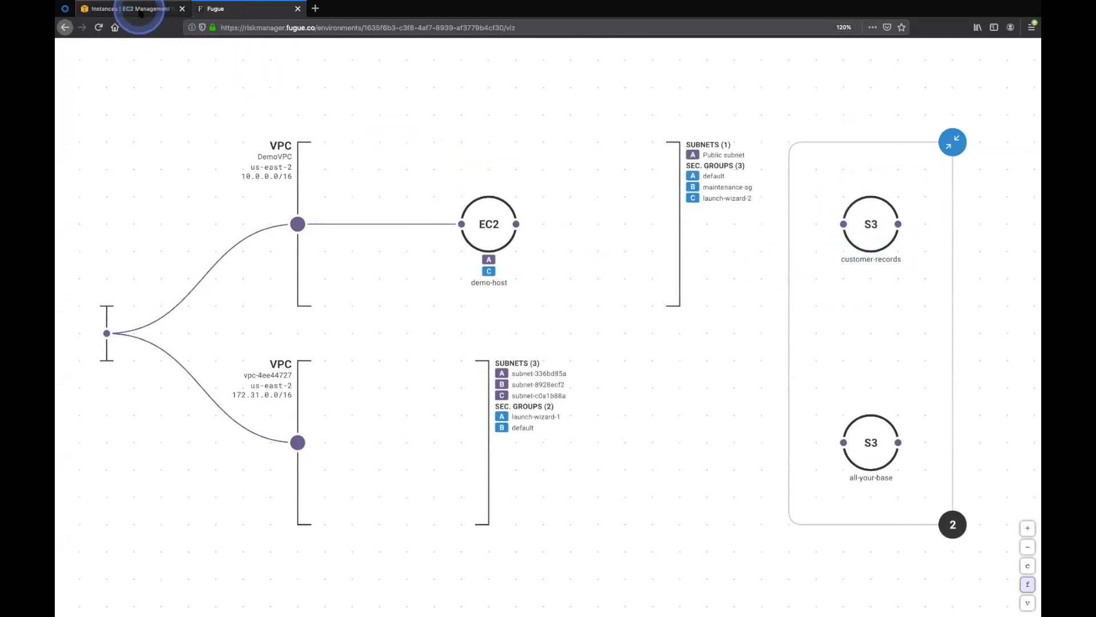
{"action": "left_click", "coordinate": [126, 8]}
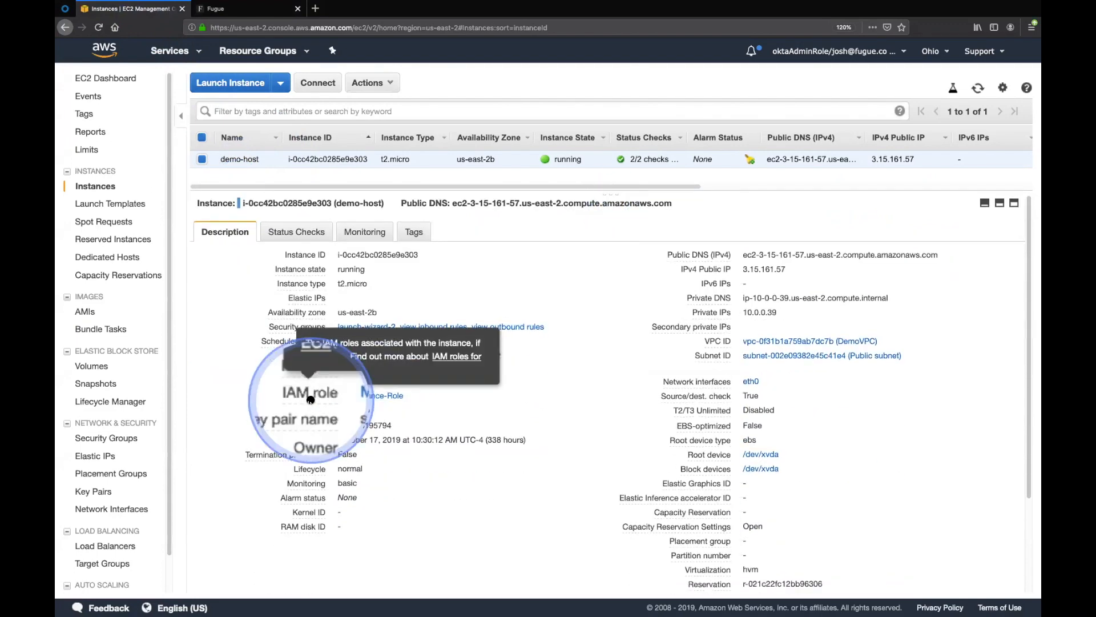
{"action": "mouse_move", "coordinate": [329, 401]}
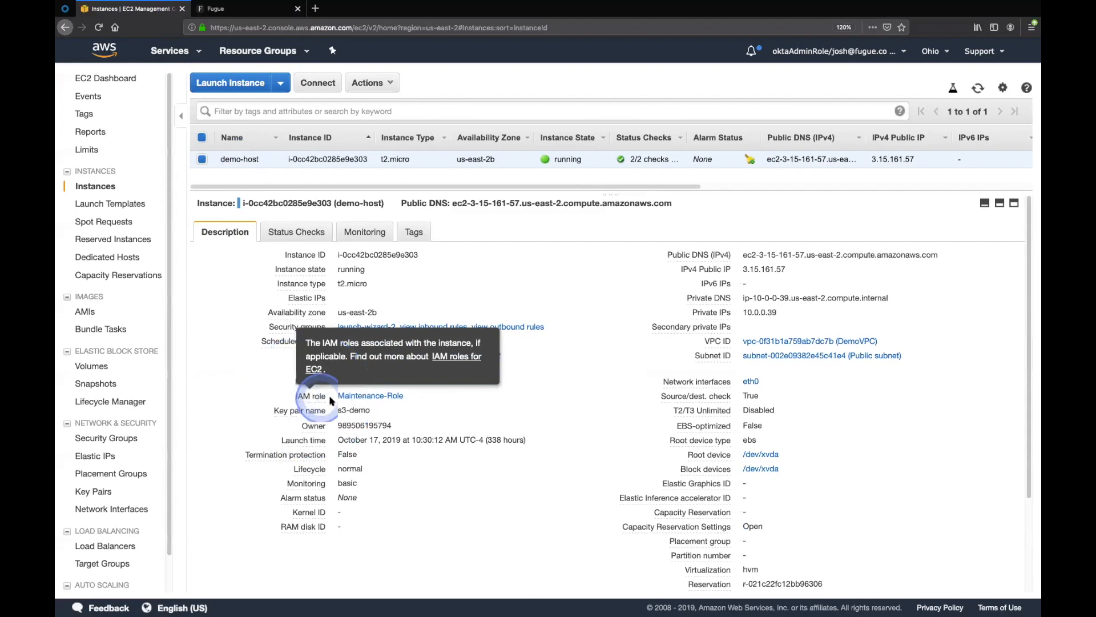
Follow the IAM role link in demo-host's Description to the Maintenance-Role summary
{"action": "left_click", "coordinate": [370, 395]}
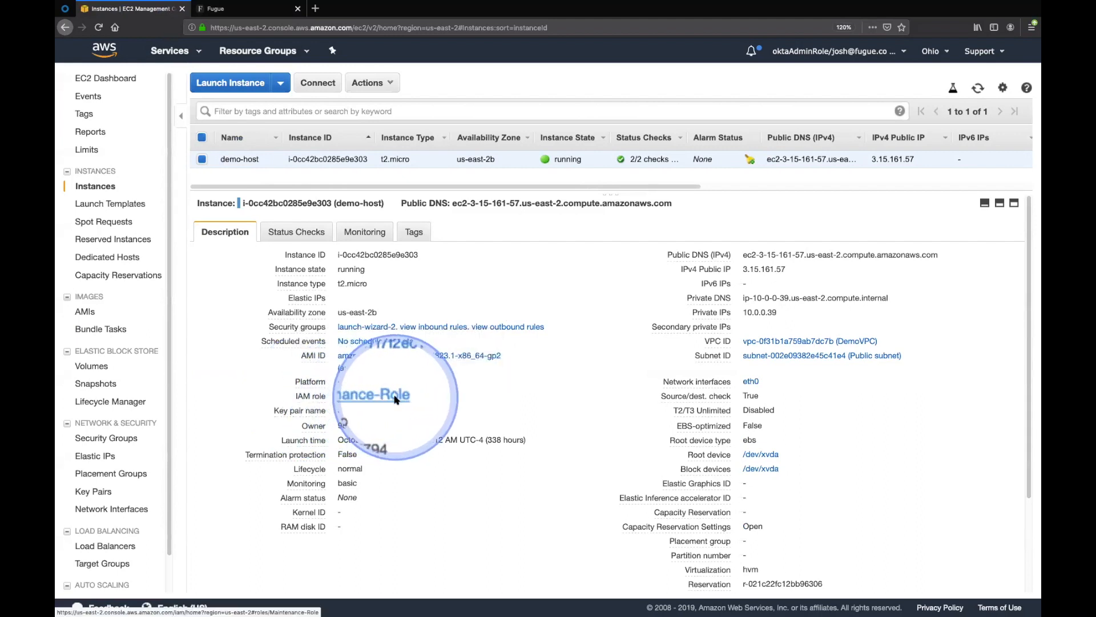
{"action": "mouse_move", "coordinate": [480, 264]}
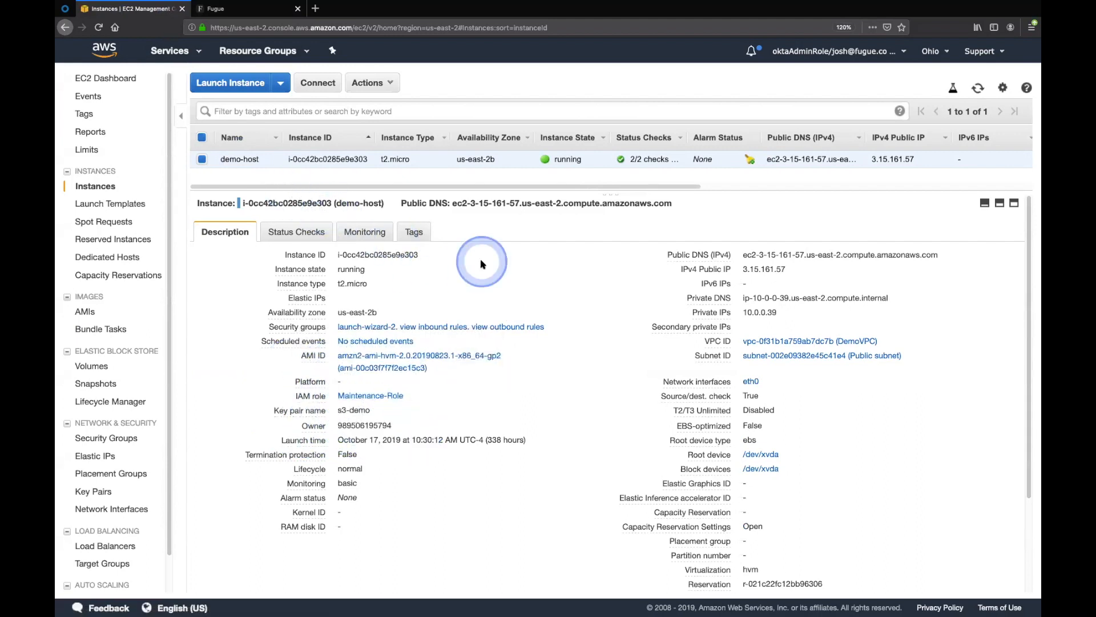
{"action": "mouse_move", "coordinate": [485, 266]}
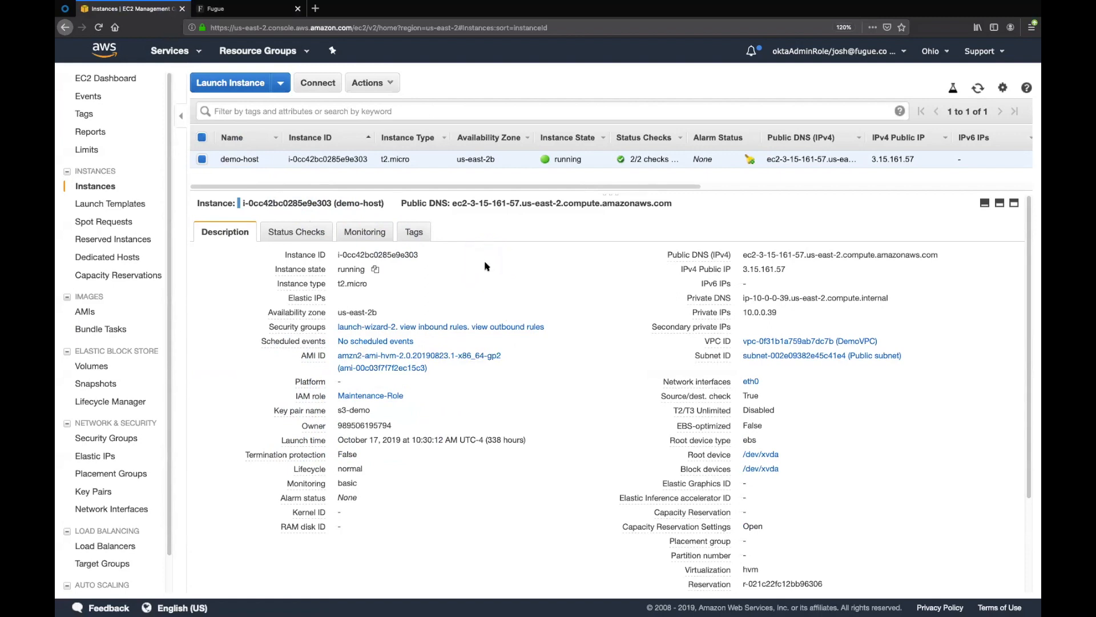
{"action": "left_click", "coordinate": [370, 395]}
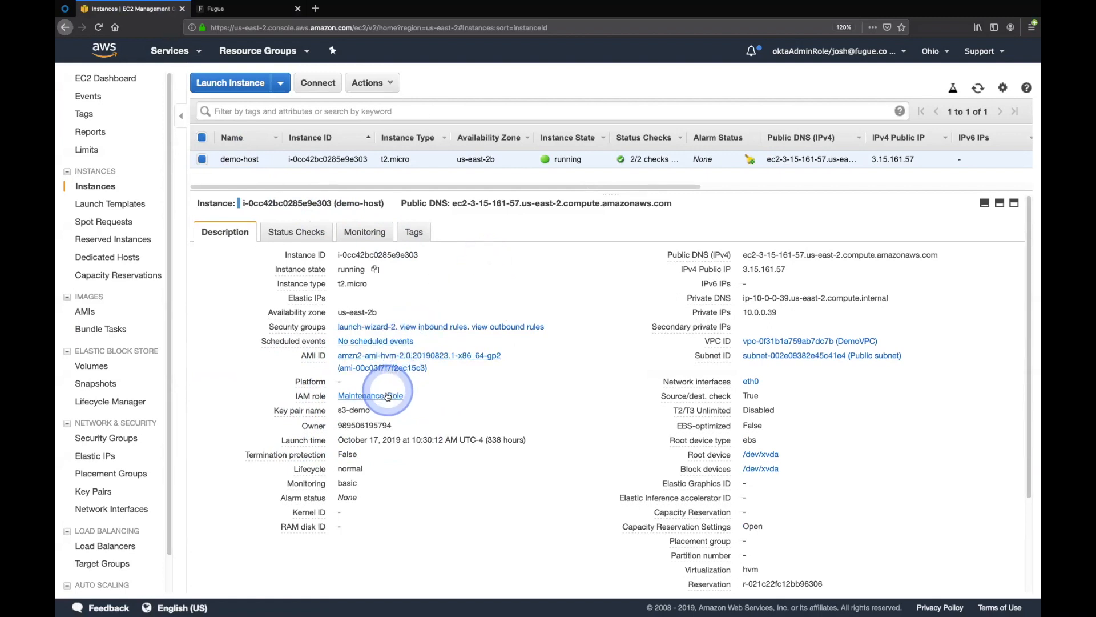
{"action": "left_click", "coordinate": [370, 395]}
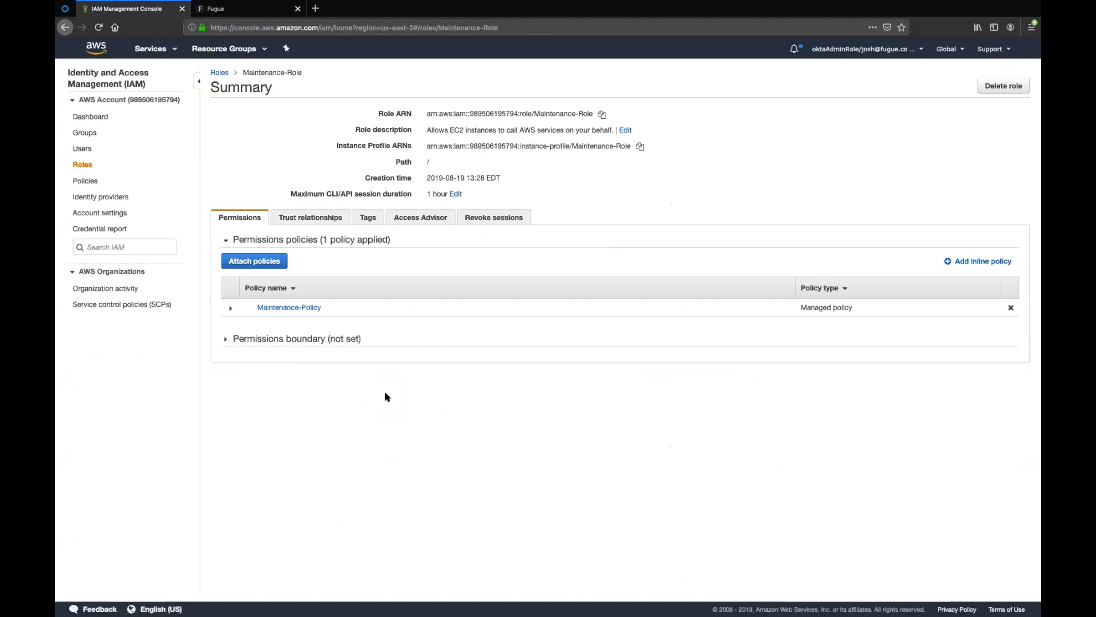
Expand Maintenance-Policy on the role's Permissions to show its full EC2, IAM, STS and S3 access
{"action": "left_click", "coordinate": [385, 395]}
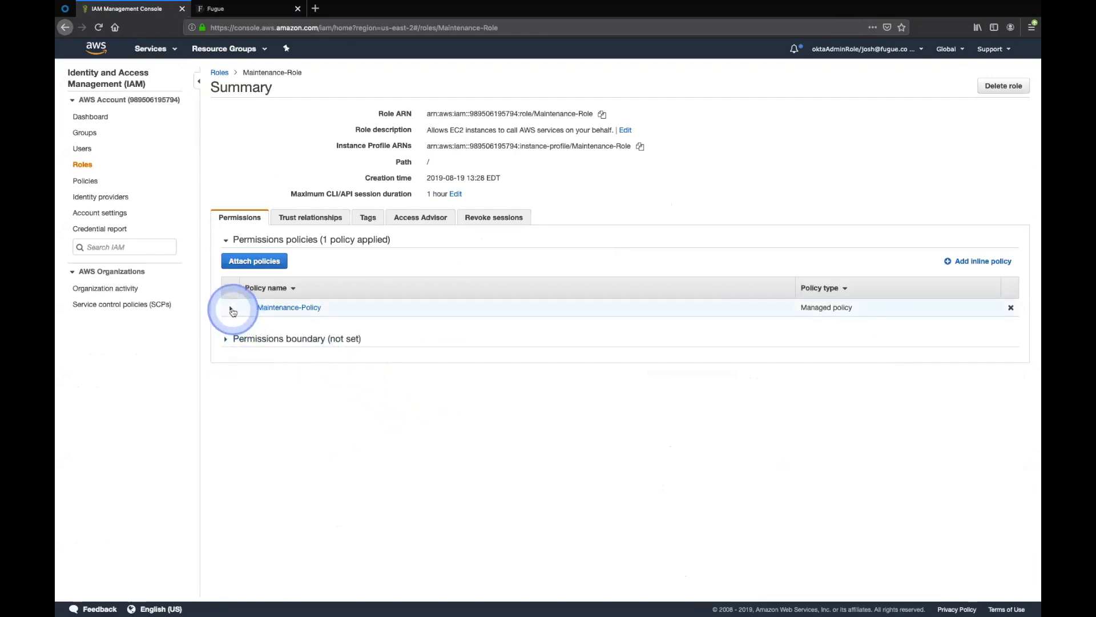
{"action": "left_click", "coordinate": [231, 307]}
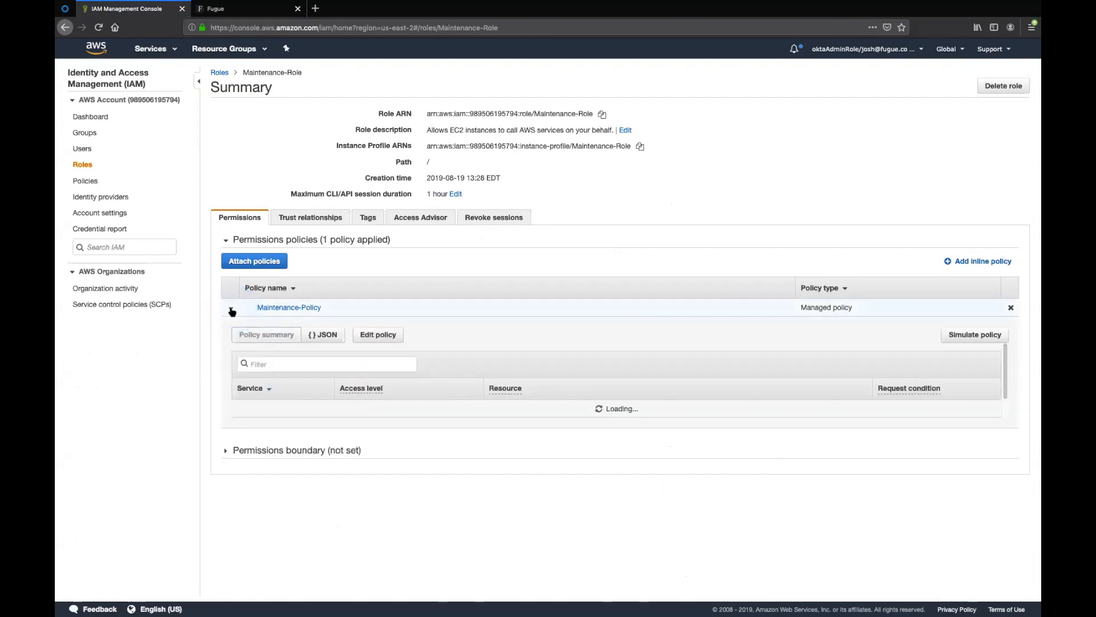
{"action": "left_click", "coordinate": [289, 307]}
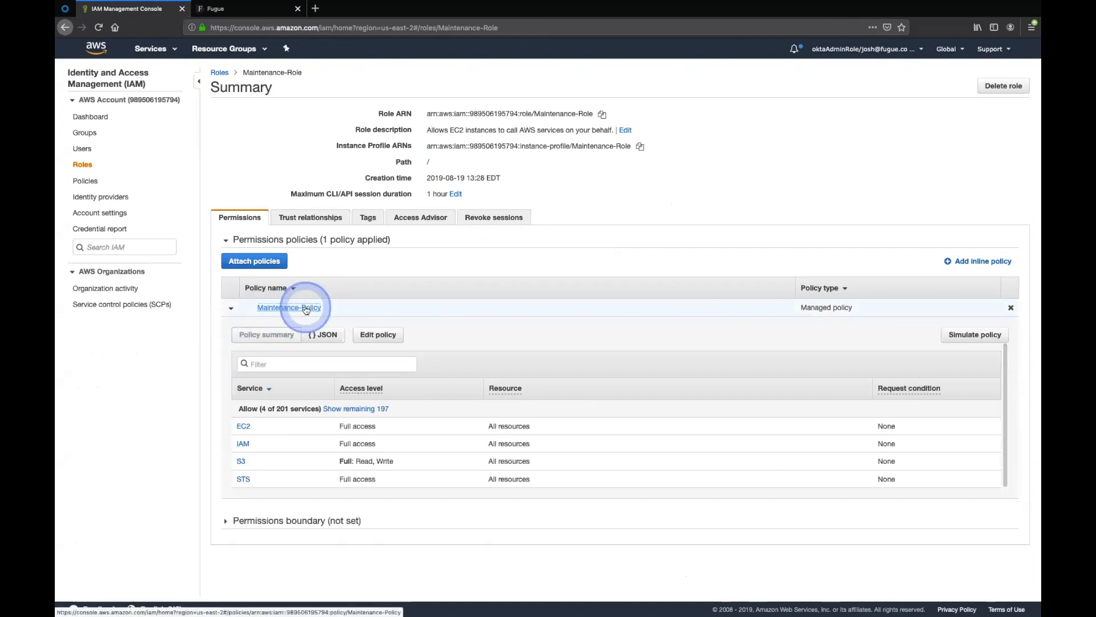
{"action": "left_click", "coordinate": [289, 307]}
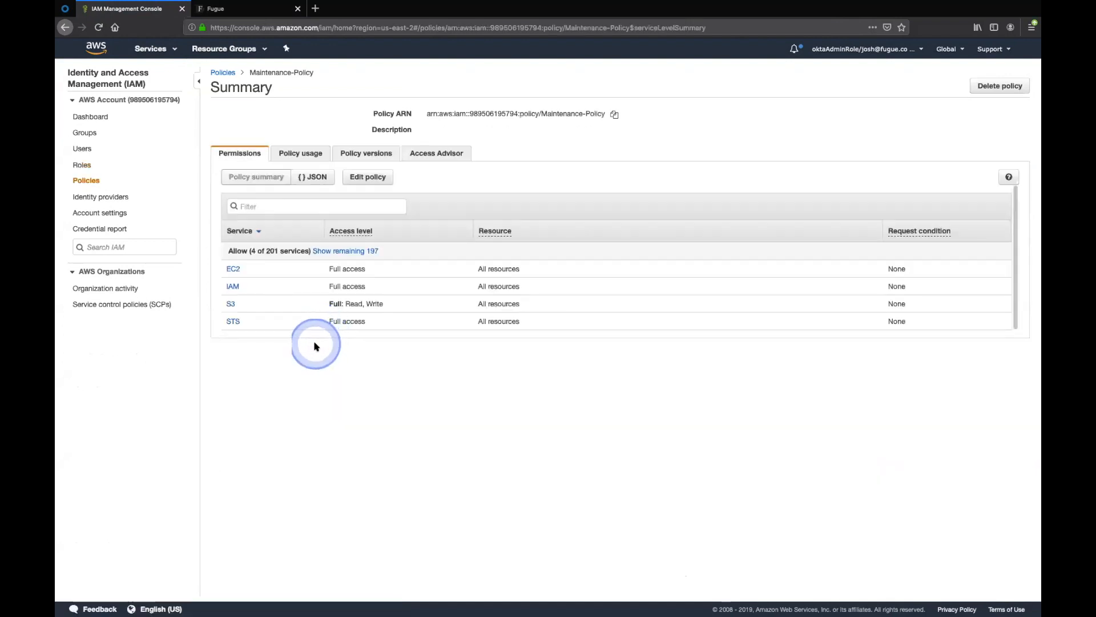
{"action": "mouse_move", "coordinate": [280, 345]}
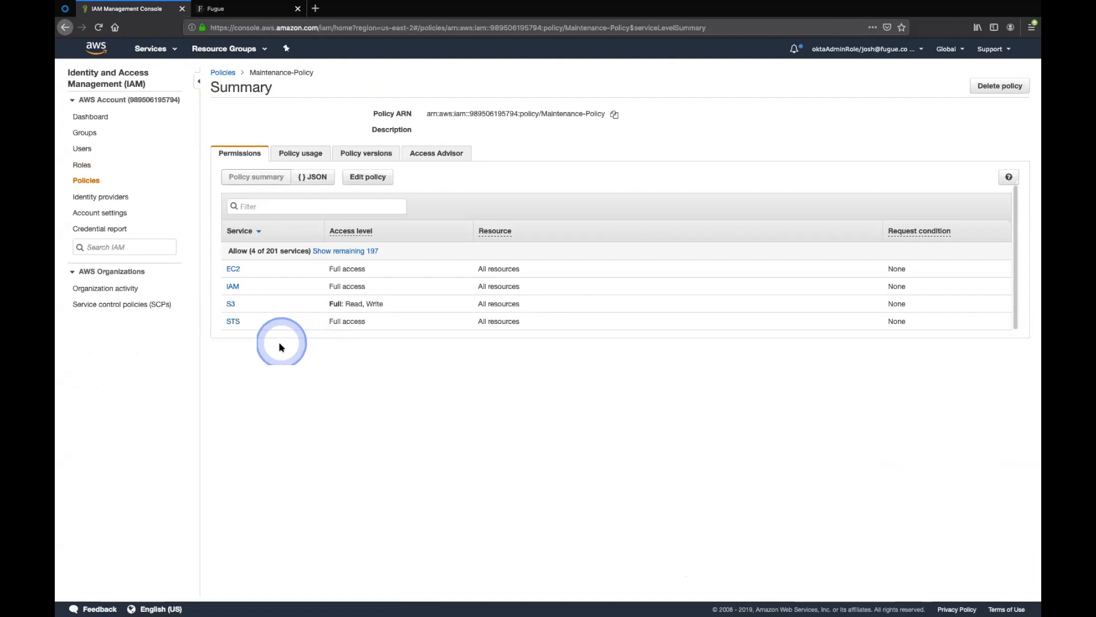
{"action": "mouse_move", "coordinate": [271, 343]}
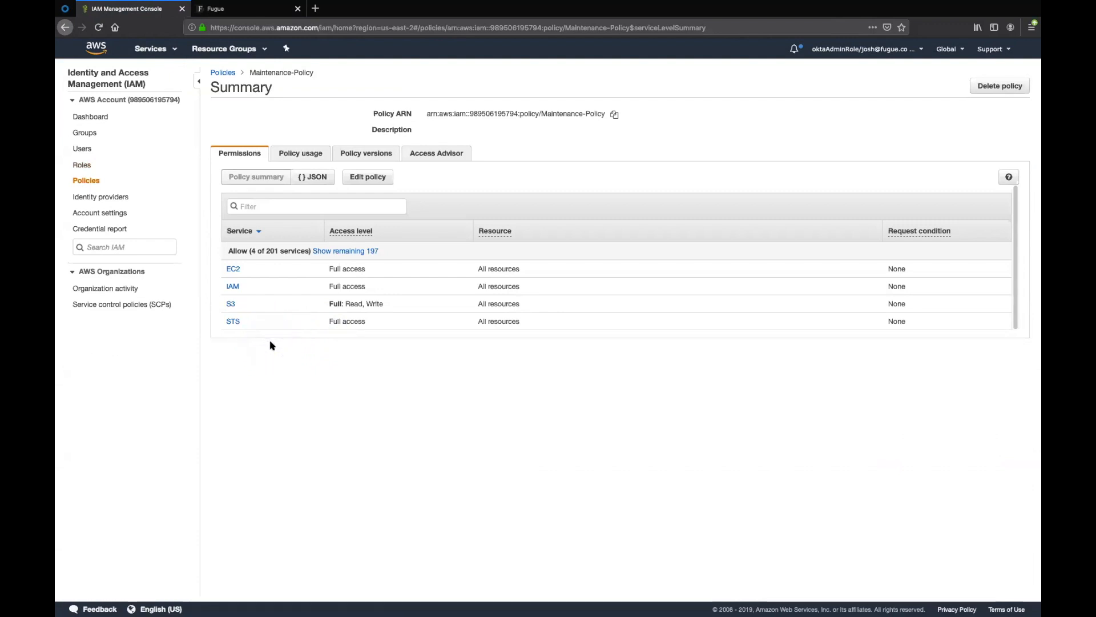
{"action": "left_click", "coordinate": [279, 304]}
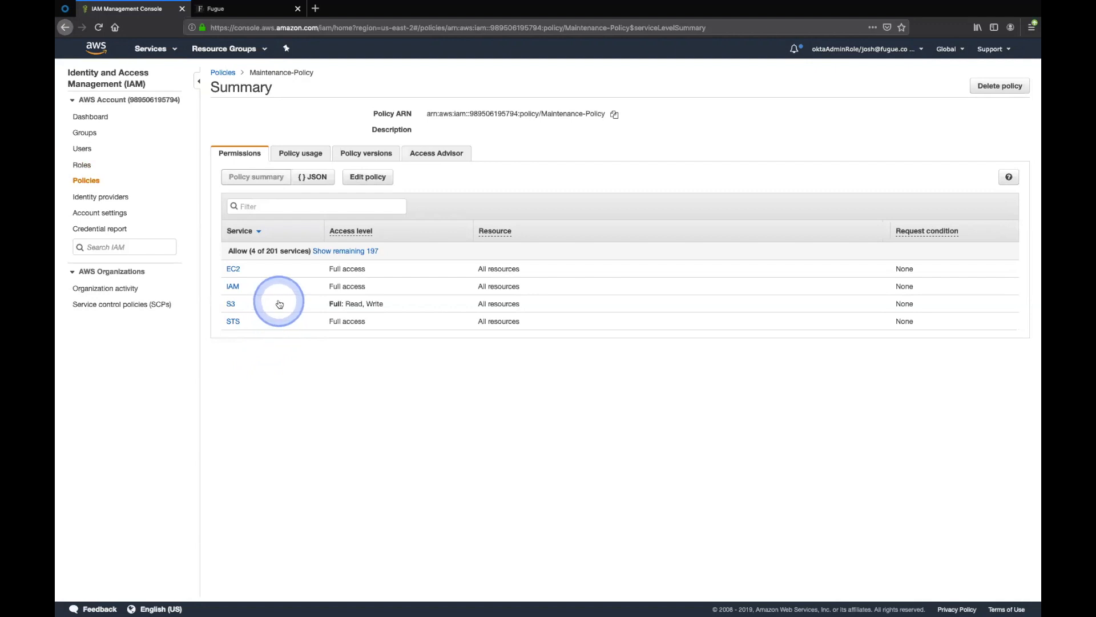
{"action": "mouse_move", "coordinate": [281, 294]}
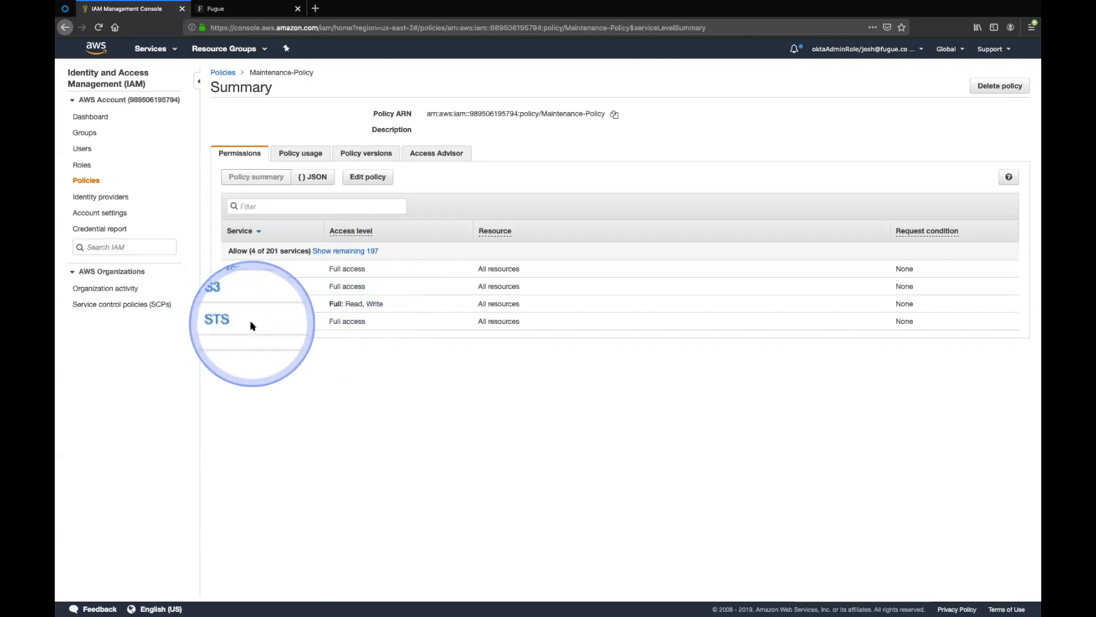
{"action": "mouse_move", "coordinate": [395, 394]}
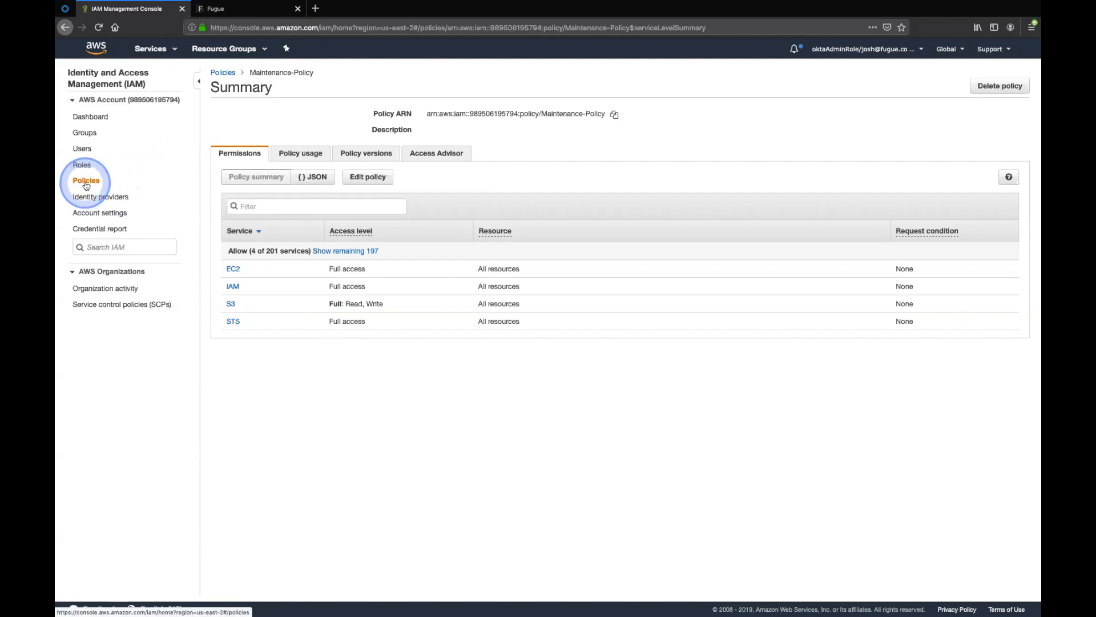
Show the account's full IAM policies list, 569 results starting with AdministratorAccess
{"action": "left_click", "coordinate": [86, 179]}
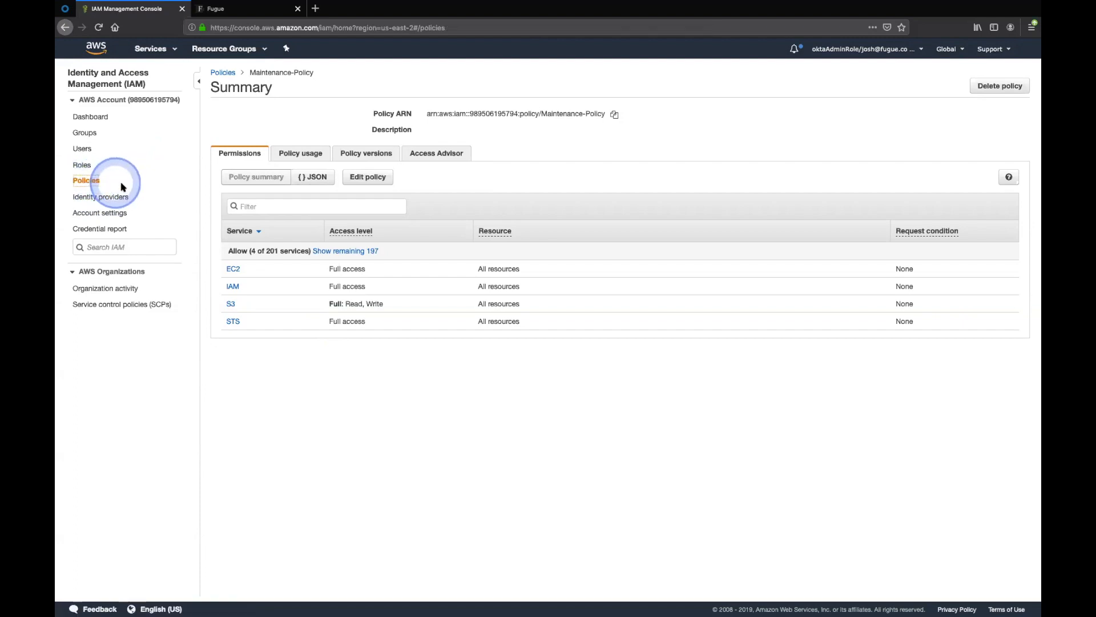
{"action": "left_click", "coordinate": [86, 179]}
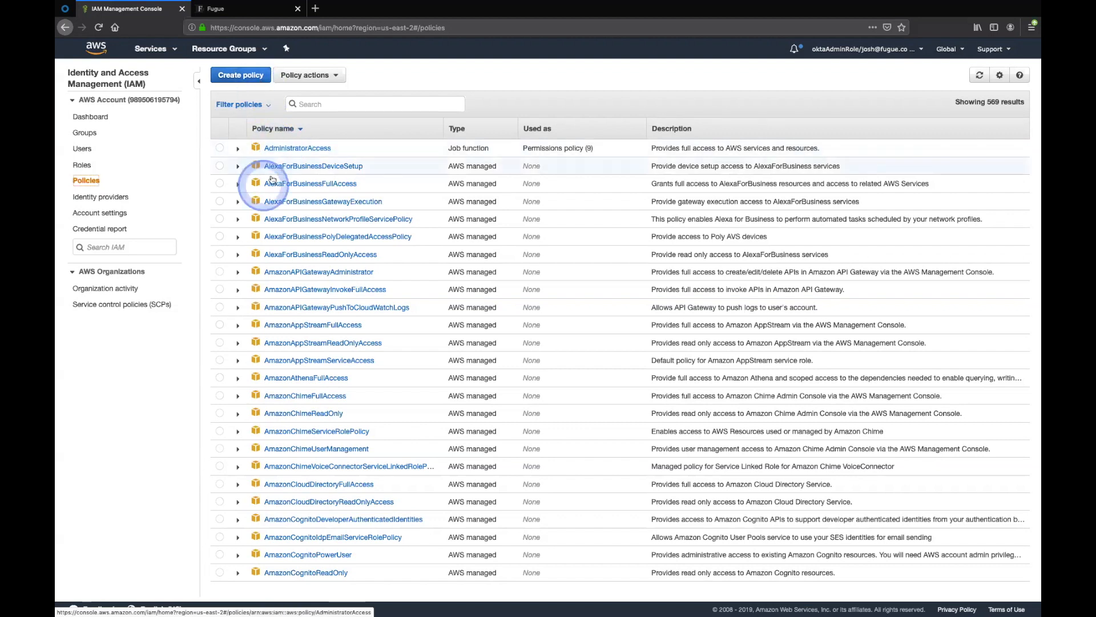
{"action": "mouse_move", "coordinate": [443, 230]}
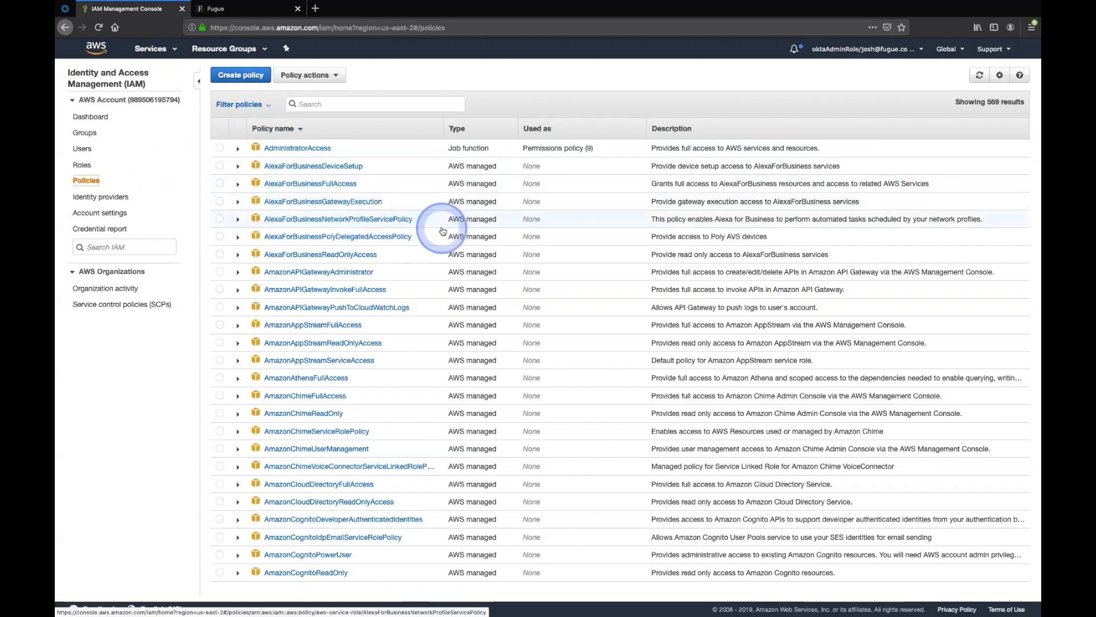
{"action": "mouse_move", "coordinate": [853, 304]}
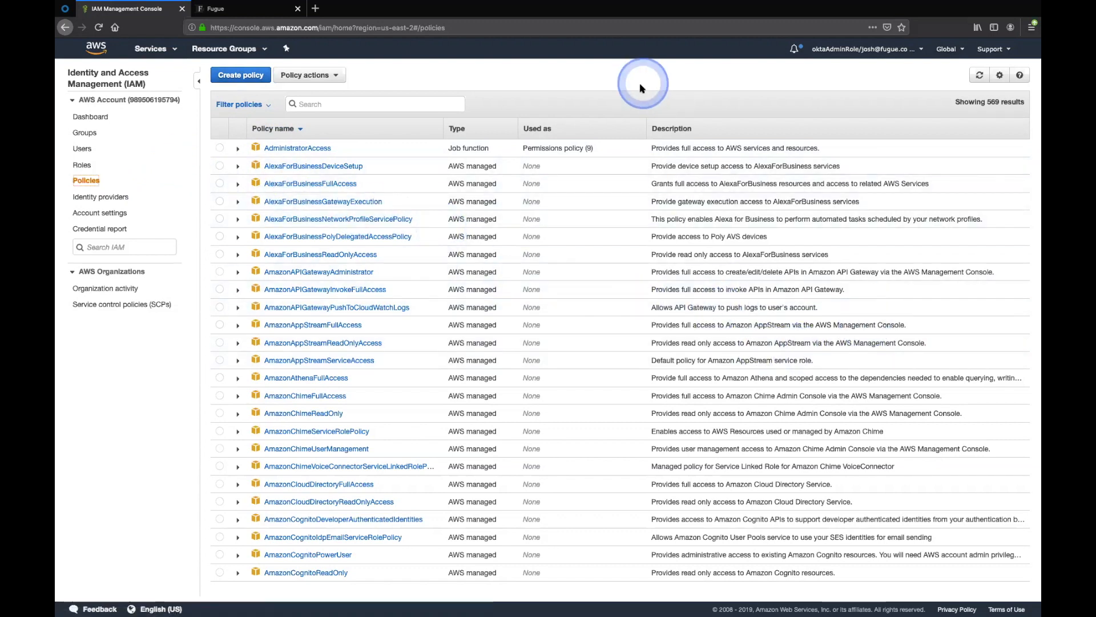
{"action": "mouse_move", "coordinate": [393, 170]}
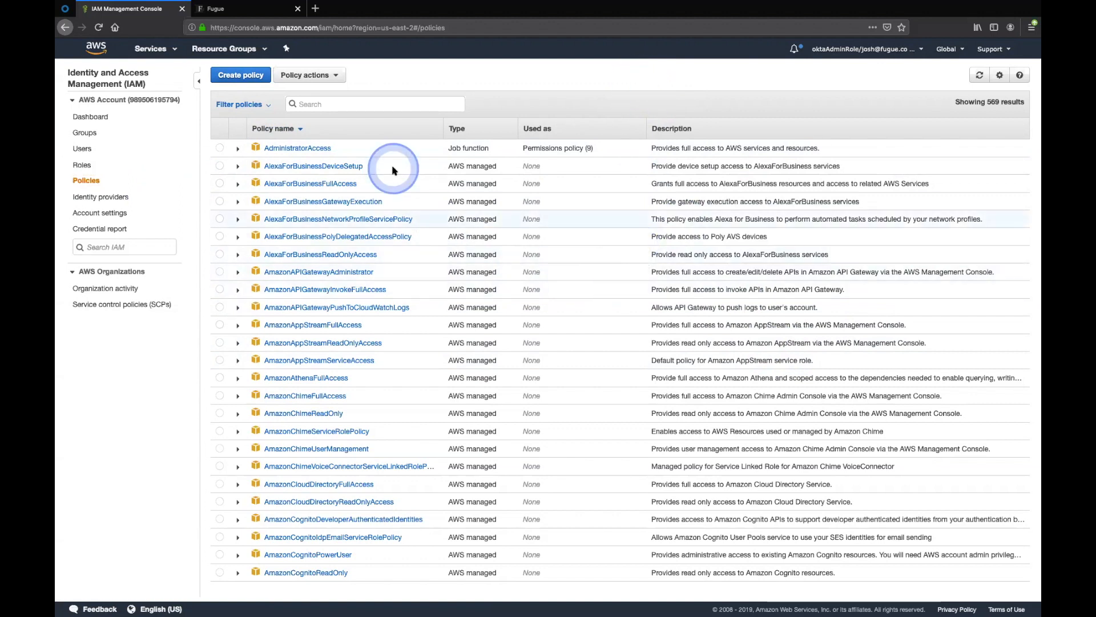
{"action": "mouse_move", "coordinate": [478, 286]}
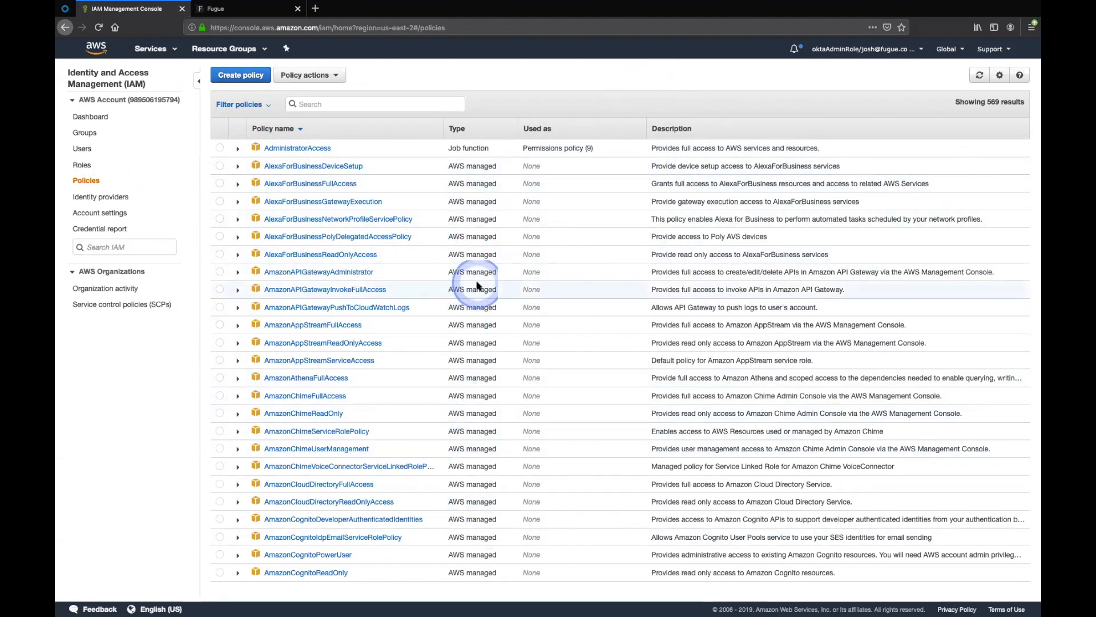
{"action": "mouse_move", "coordinate": [473, 183]}
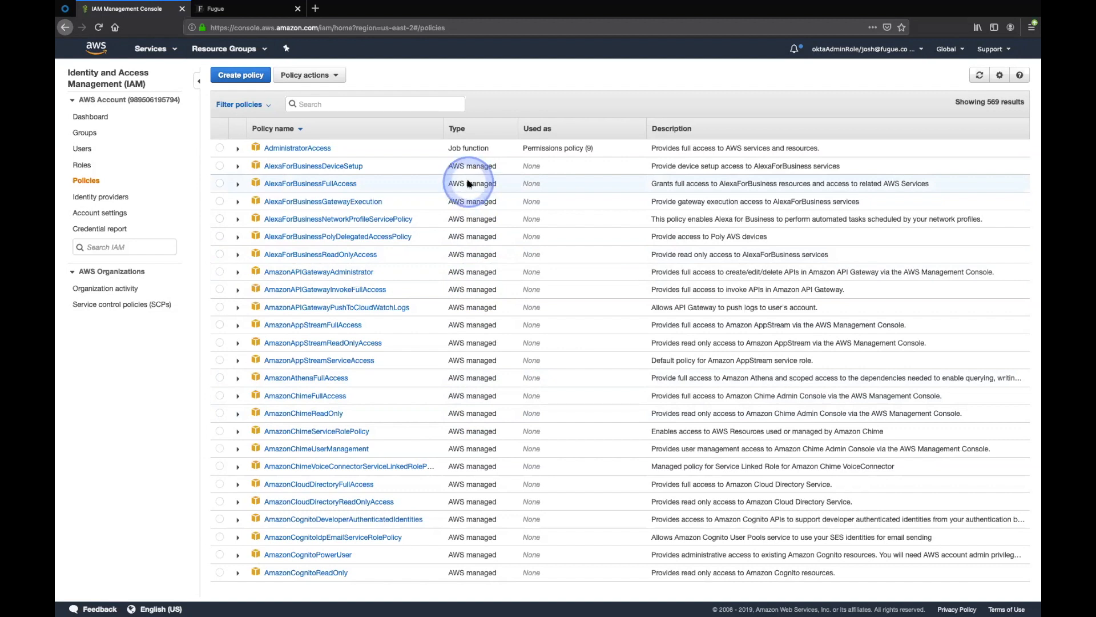
{"action": "mouse_move", "coordinate": [412, 293]}
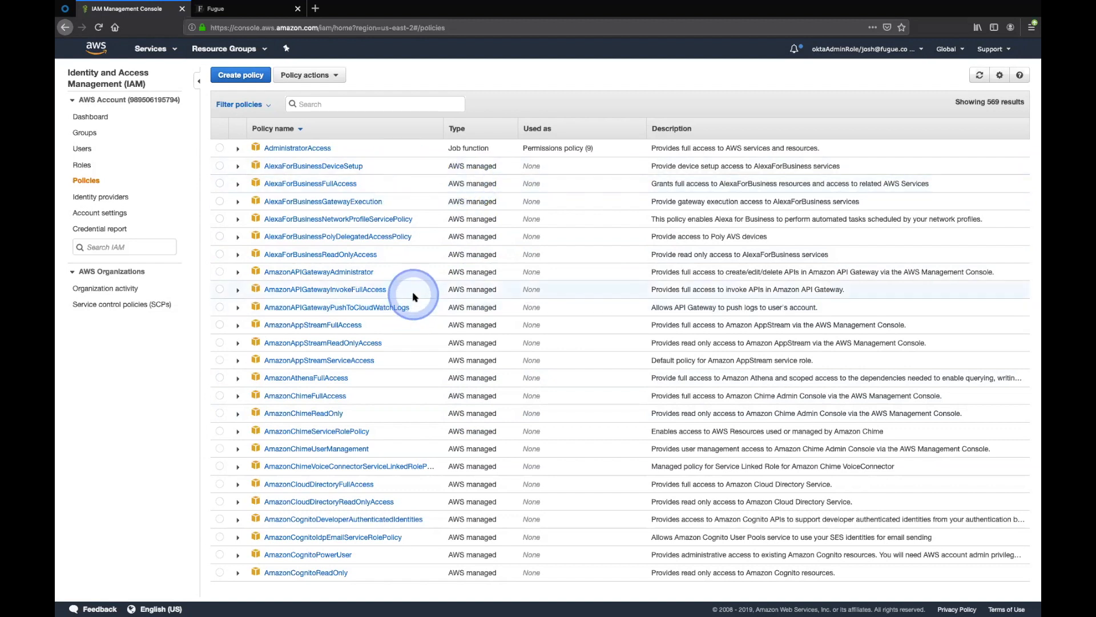
{"action": "mouse_move", "coordinate": [416, 286]}
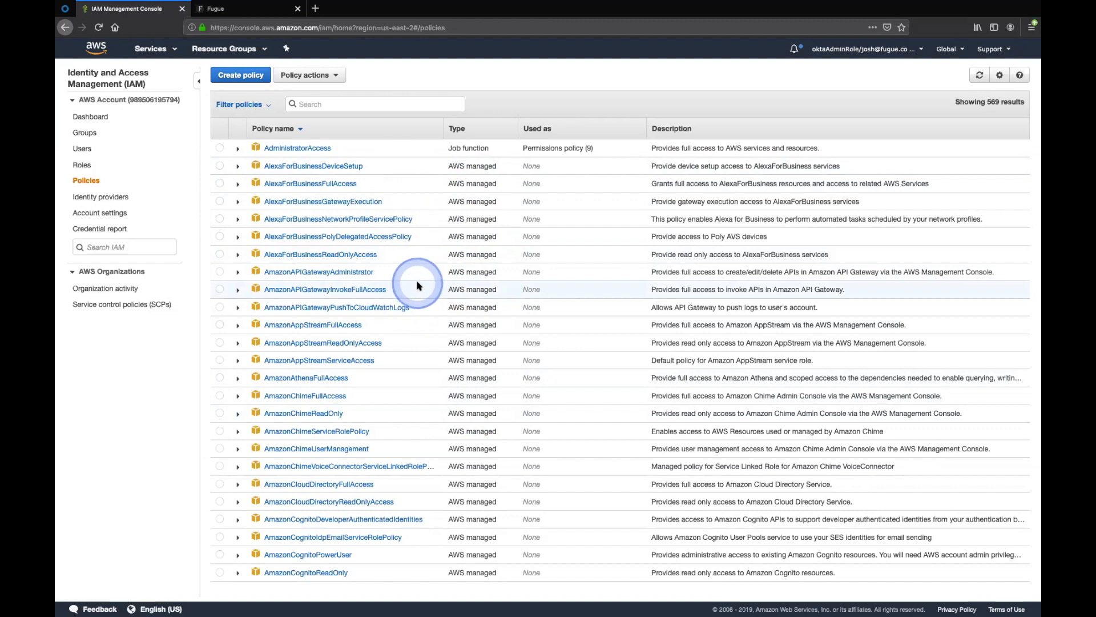
{"action": "mouse_move", "coordinate": [272, 117]}
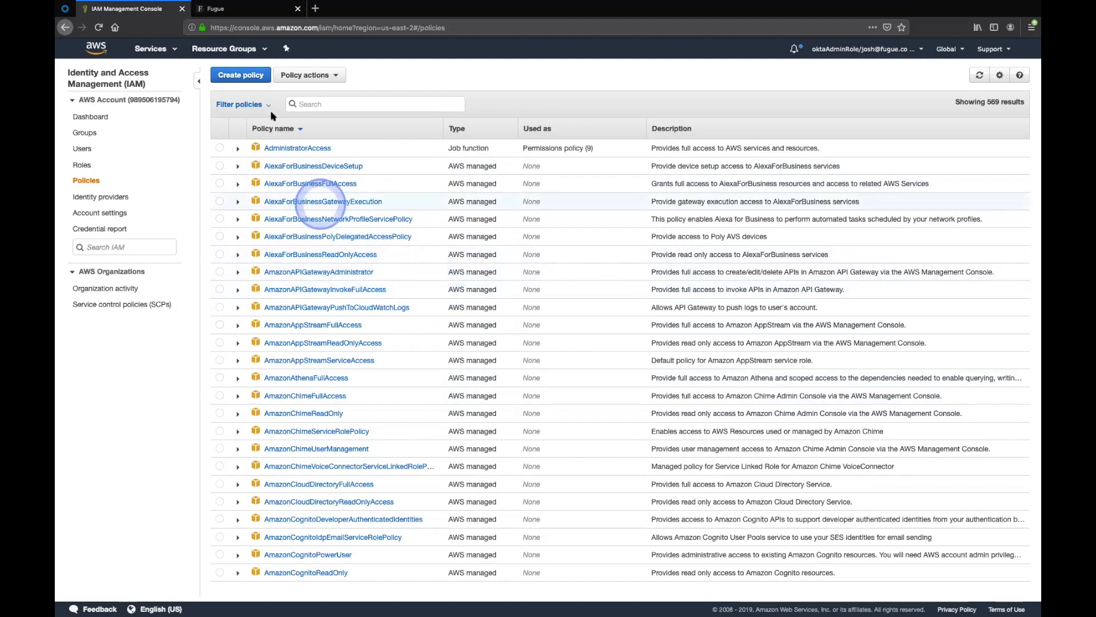
Start a new, empty IAM policy with Create policy
{"action": "left_click", "coordinate": [241, 76]}
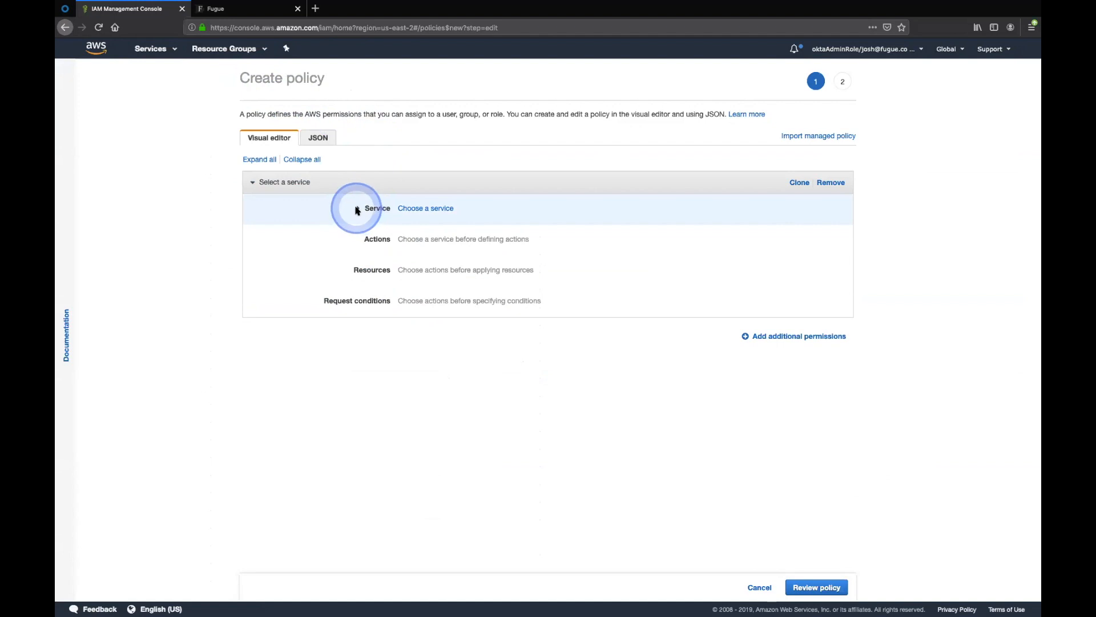
Search for ec2 and choose EC2 as the new policy's service
{"action": "left_click", "coordinate": [425, 208]}
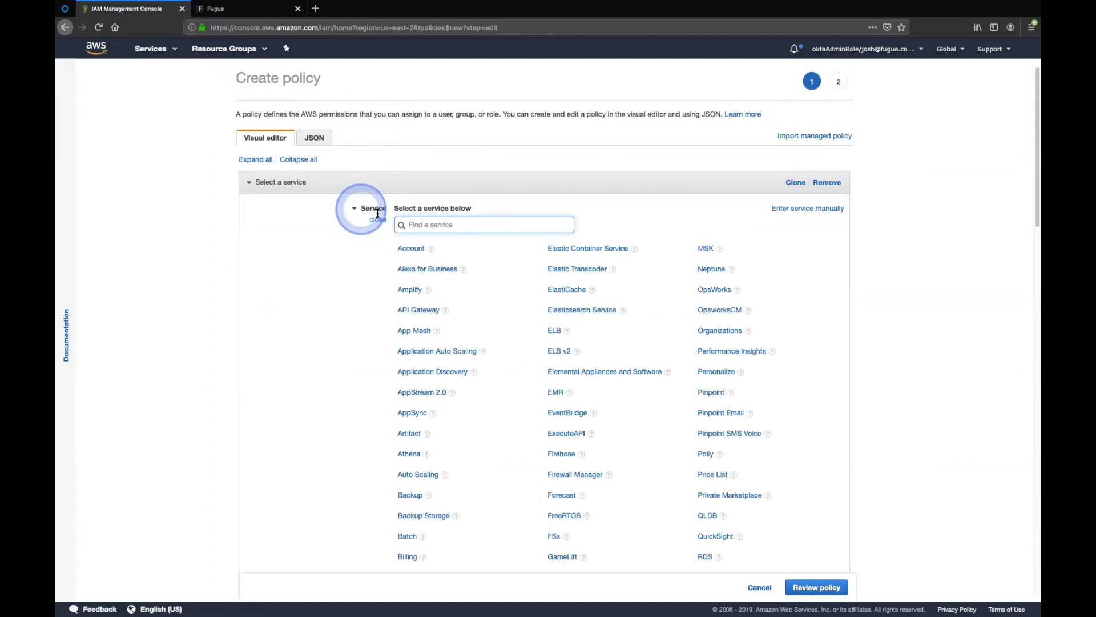
{"action": "type", "text": "ec2"}
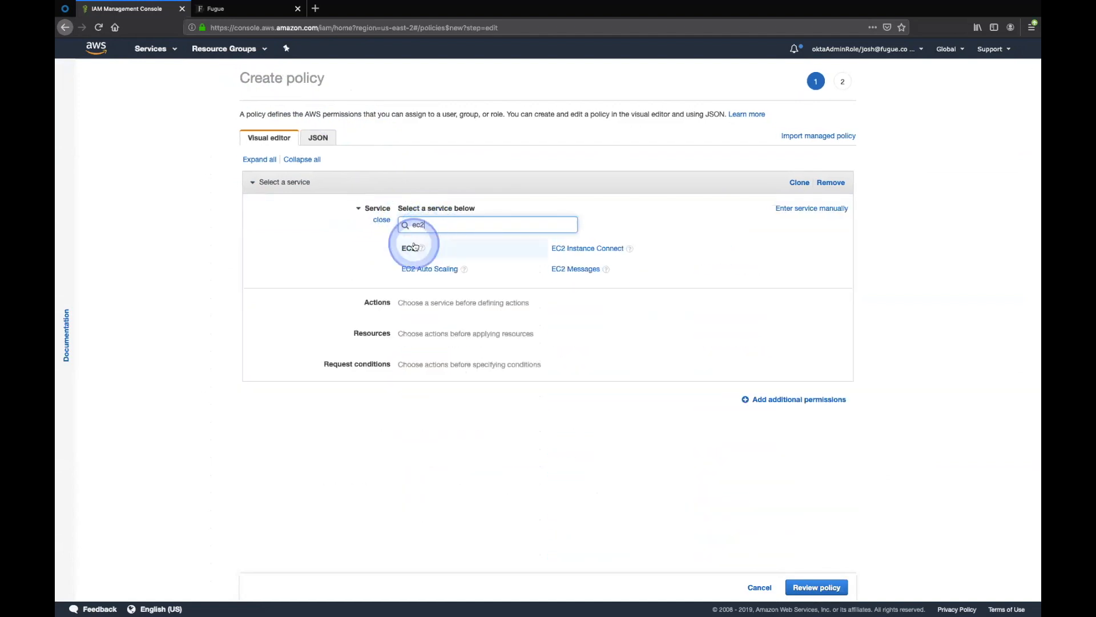
{"action": "left_click", "coordinate": [408, 248]}
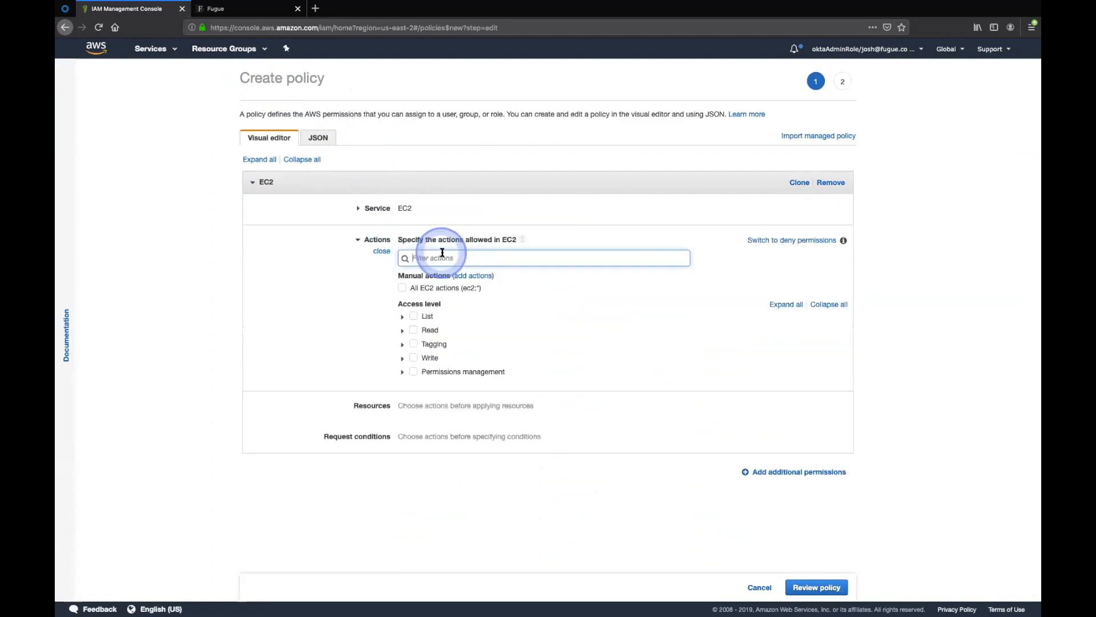
{"action": "mouse_move", "coordinate": [525, 354]}
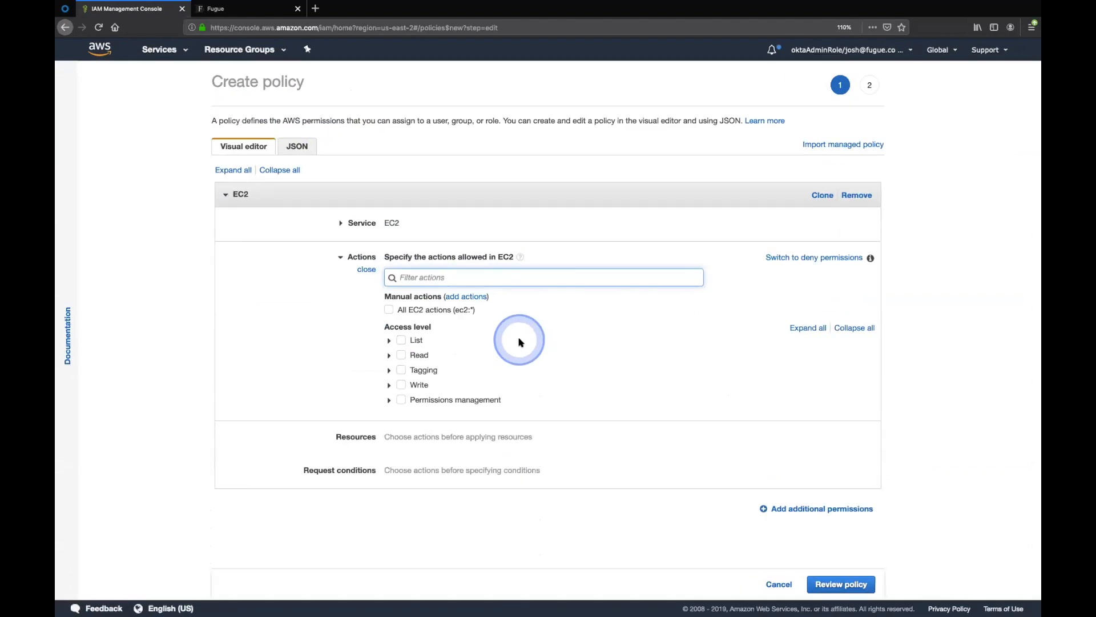
{"action": "mouse_move", "coordinate": [390, 315]}
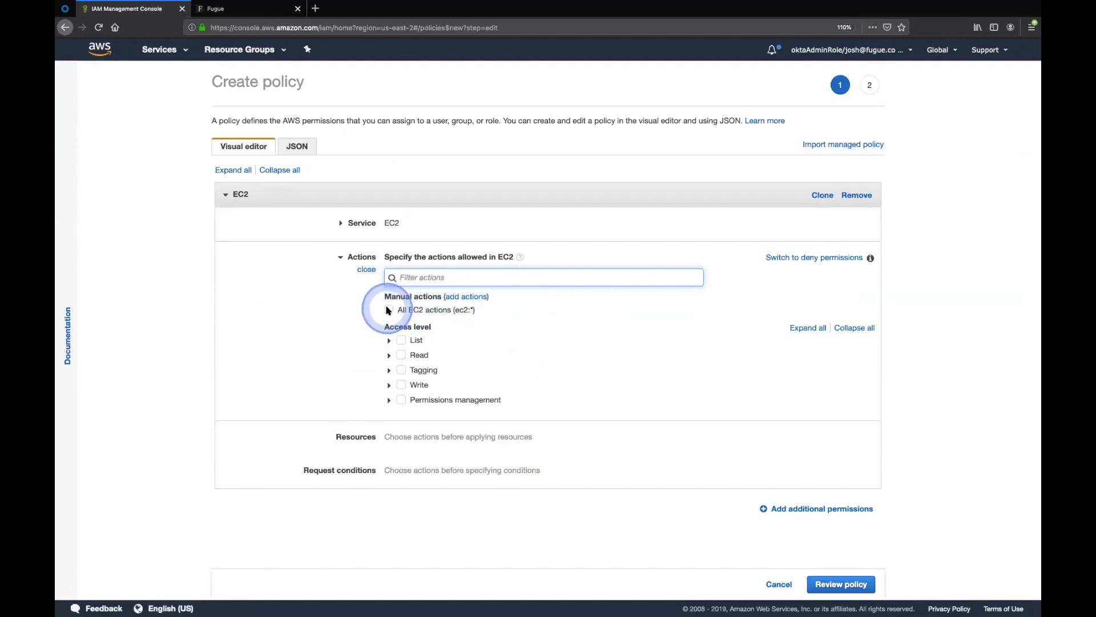
{"action": "mouse_move", "coordinate": [402, 399]}
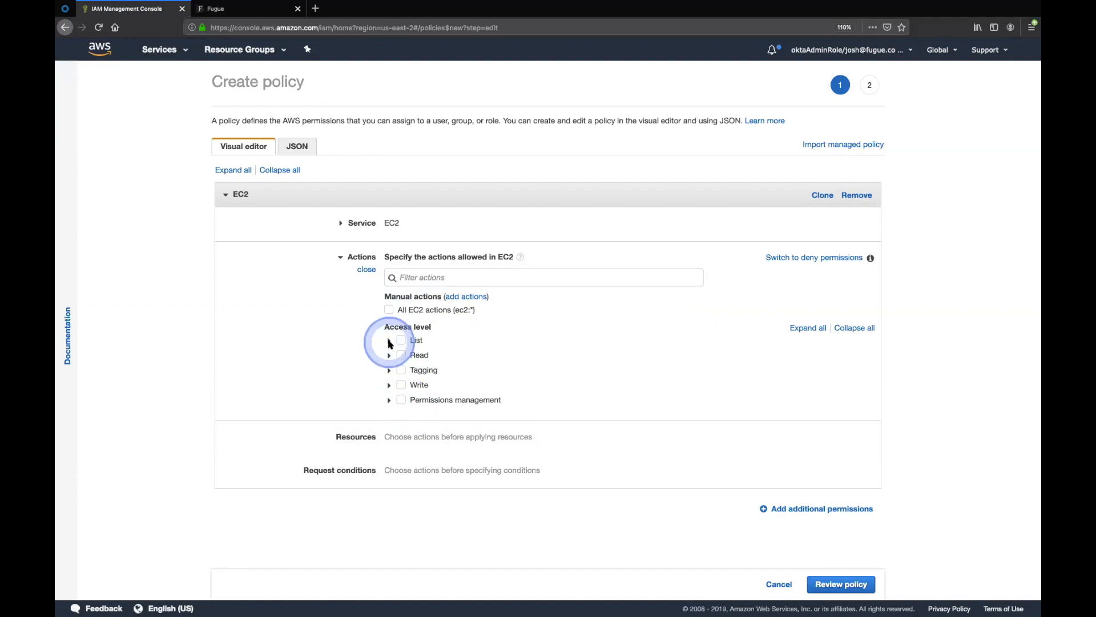
{"action": "left_click", "coordinate": [390, 340]}
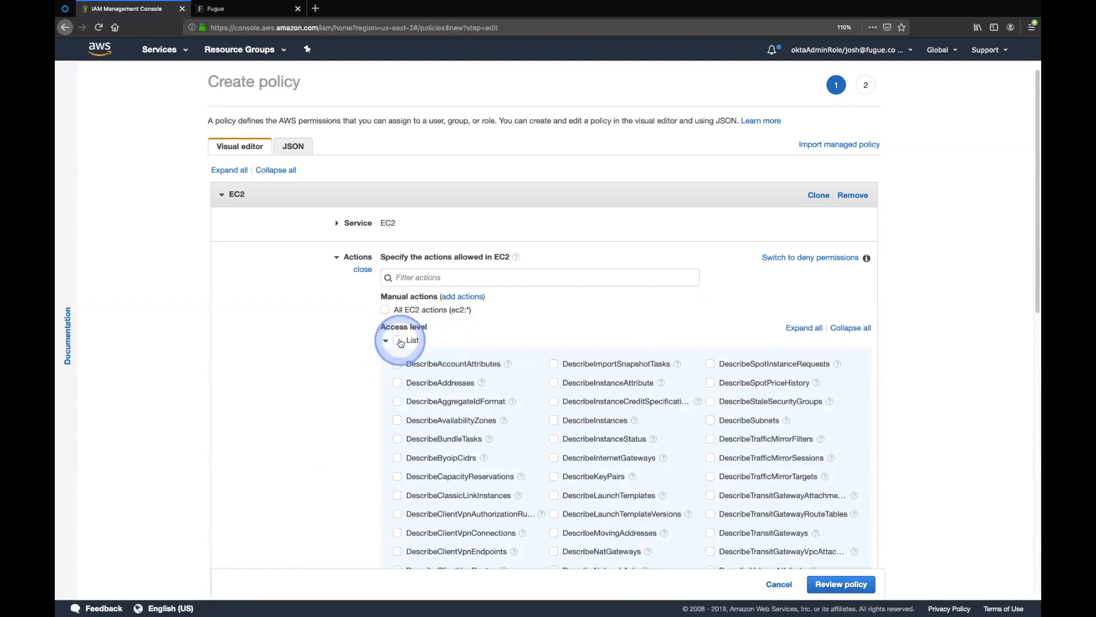
{"action": "left_click", "coordinate": [397, 340]}
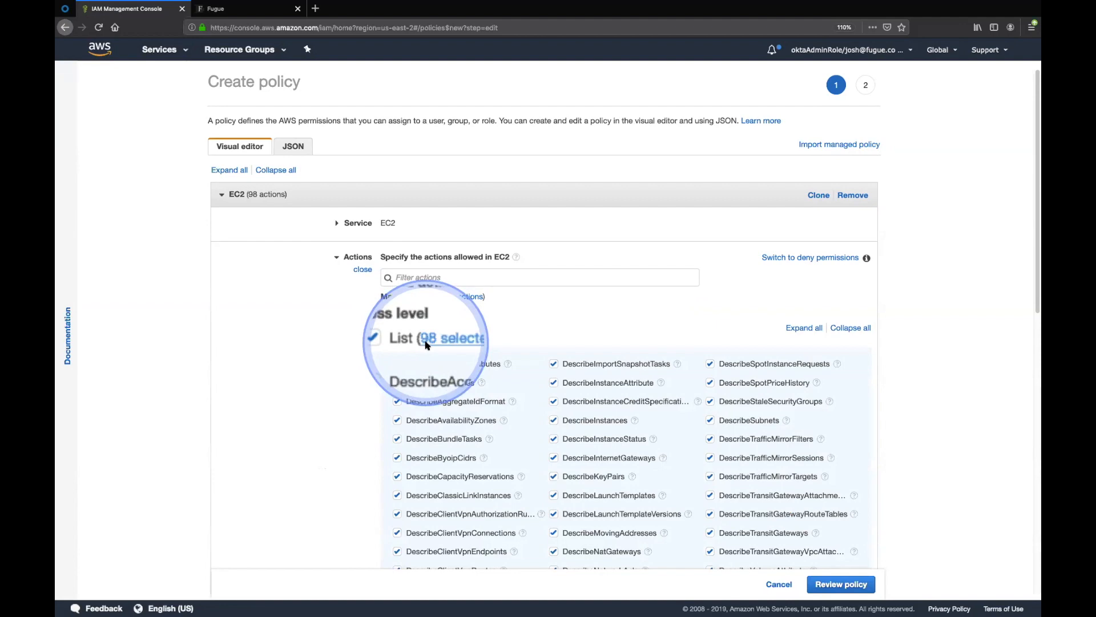
{"action": "scroll", "scroll_direction": "down", "scroll_amount": 3}
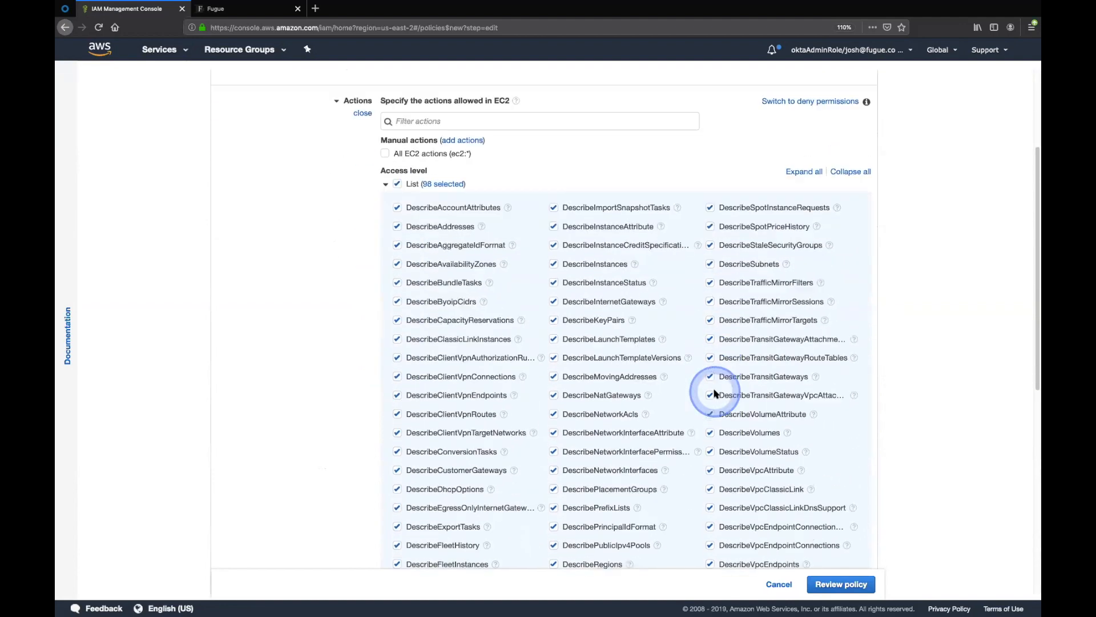
{"action": "scroll", "scroll_direction": "down", "scroll_amount": 3}
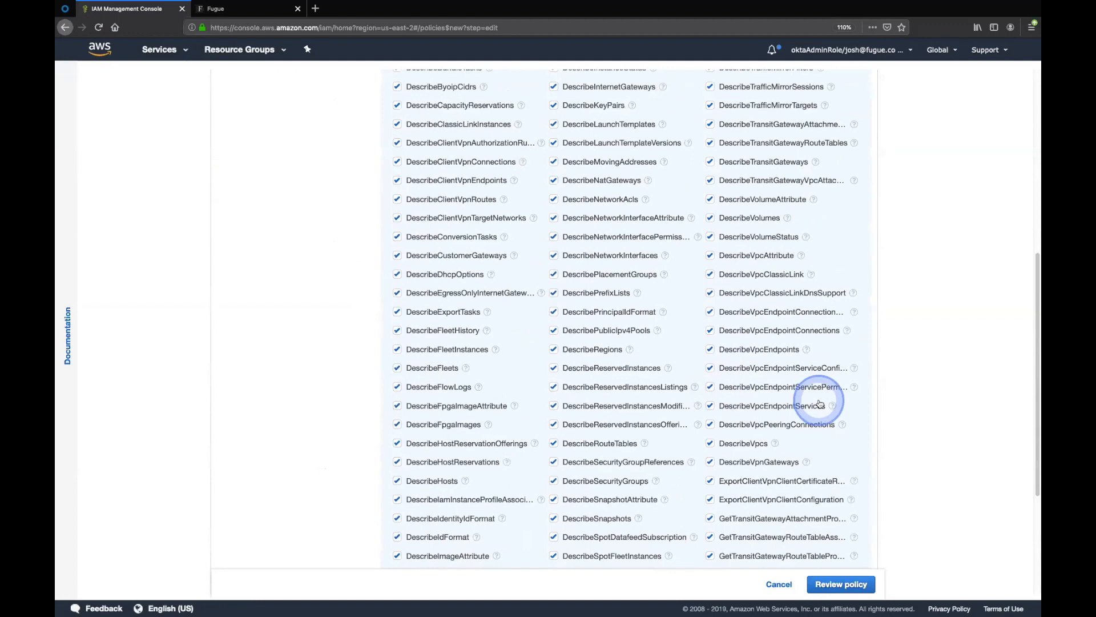
{"action": "scroll", "scroll_direction": "down", "scroll_amount": 3}
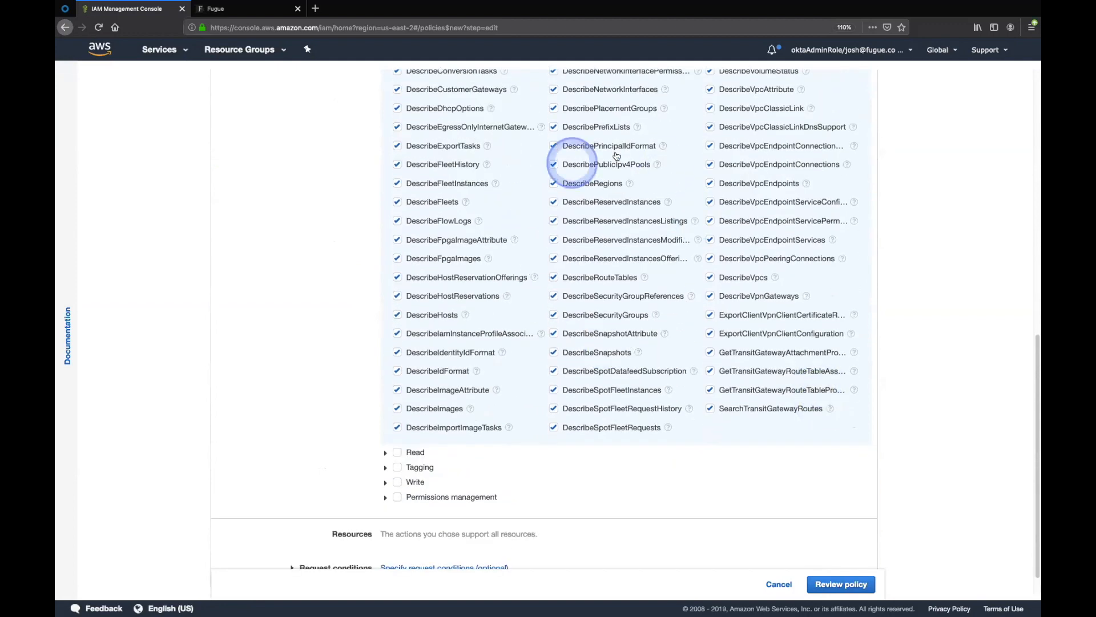
{"action": "mouse_move", "coordinate": [696, 280]}
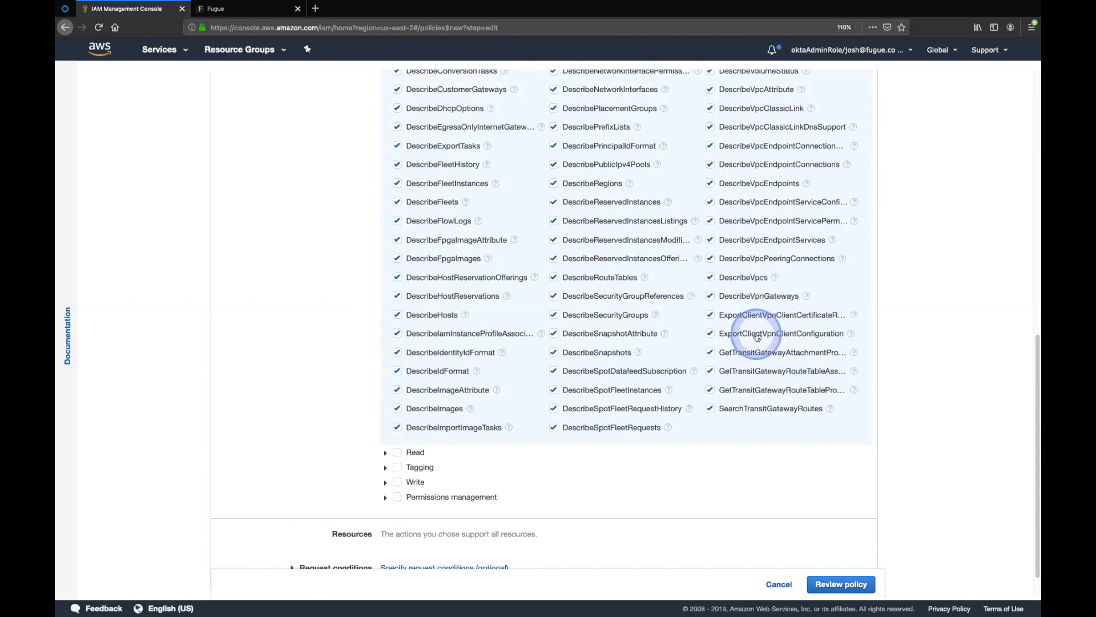
{"action": "mouse_move", "coordinate": [652, 338]}
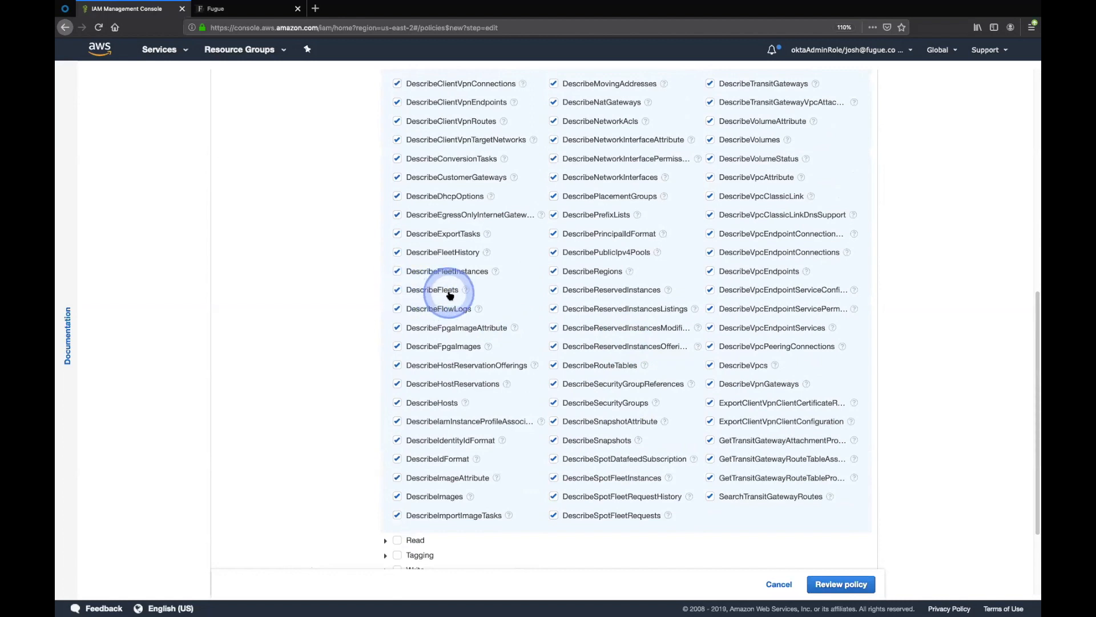
{"action": "mouse_move", "coordinate": [538, 337]}
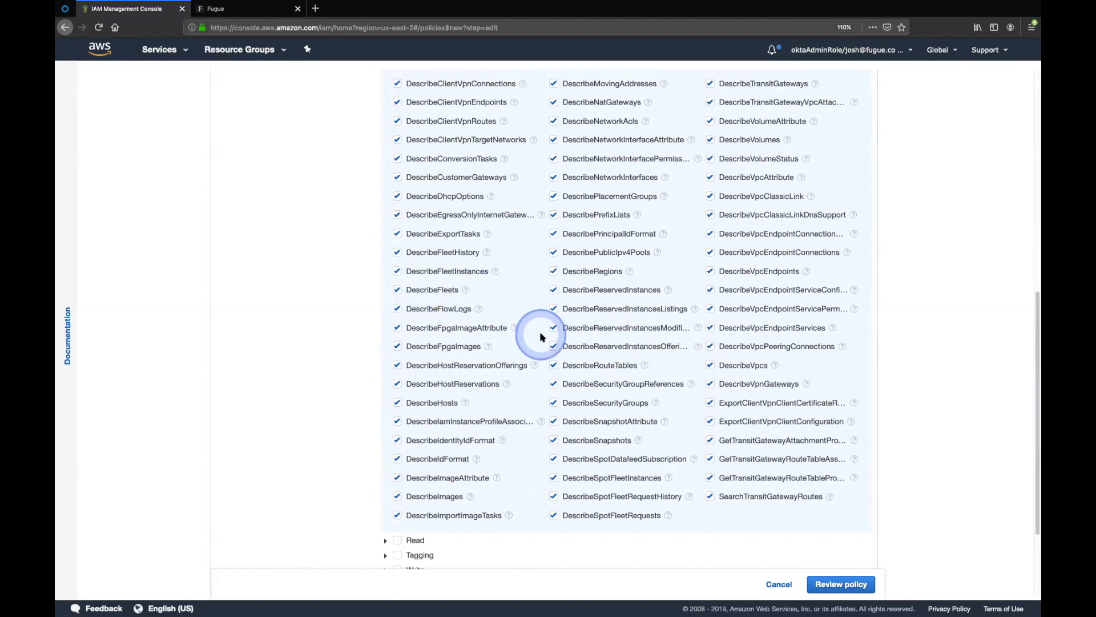
{"action": "scroll", "scroll_direction": "down", "scroll_amount": 3}
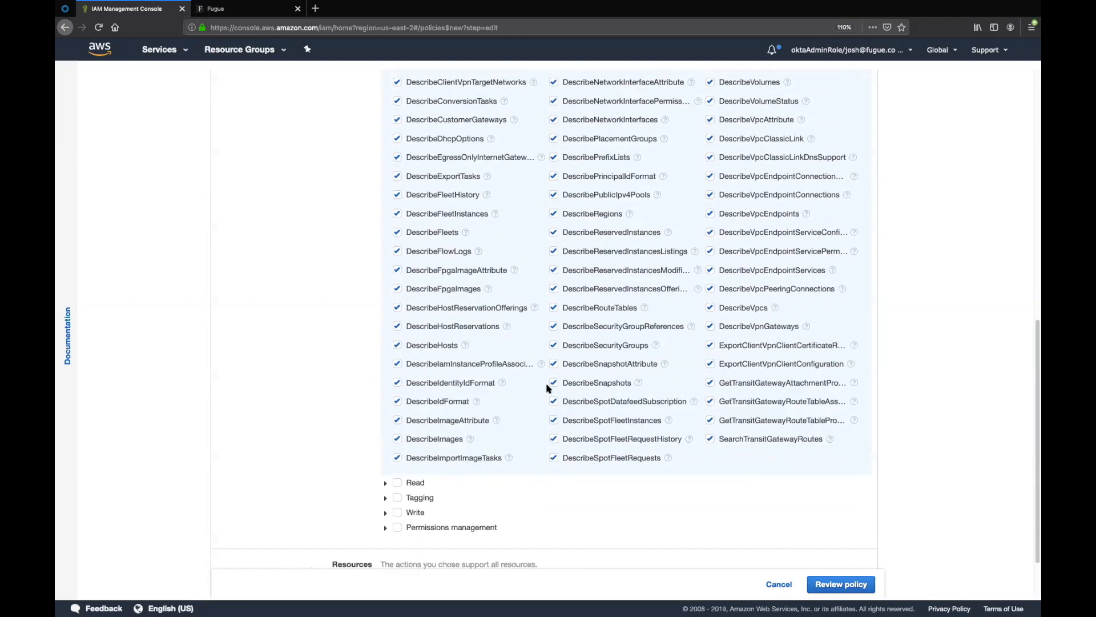
{"action": "scroll", "scroll_direction": "up", "scroll_amount": 3}
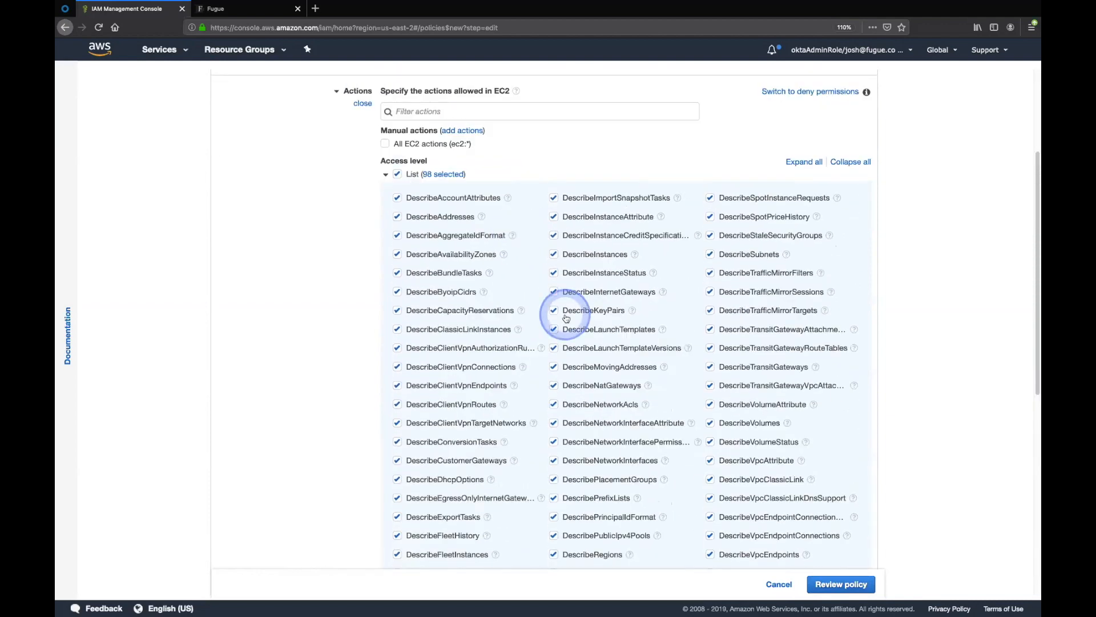
{"action": "scroll", "scroll_direction": "down", "scroll_amount": 3}
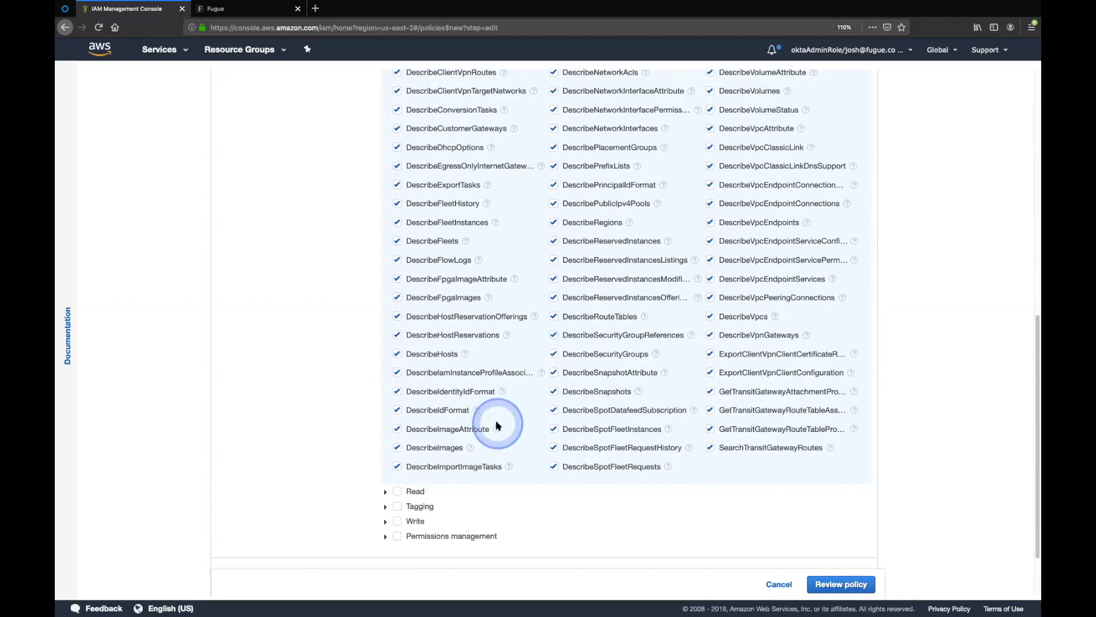
{"action": "mouse_move", "coordinate": [396, 524]}
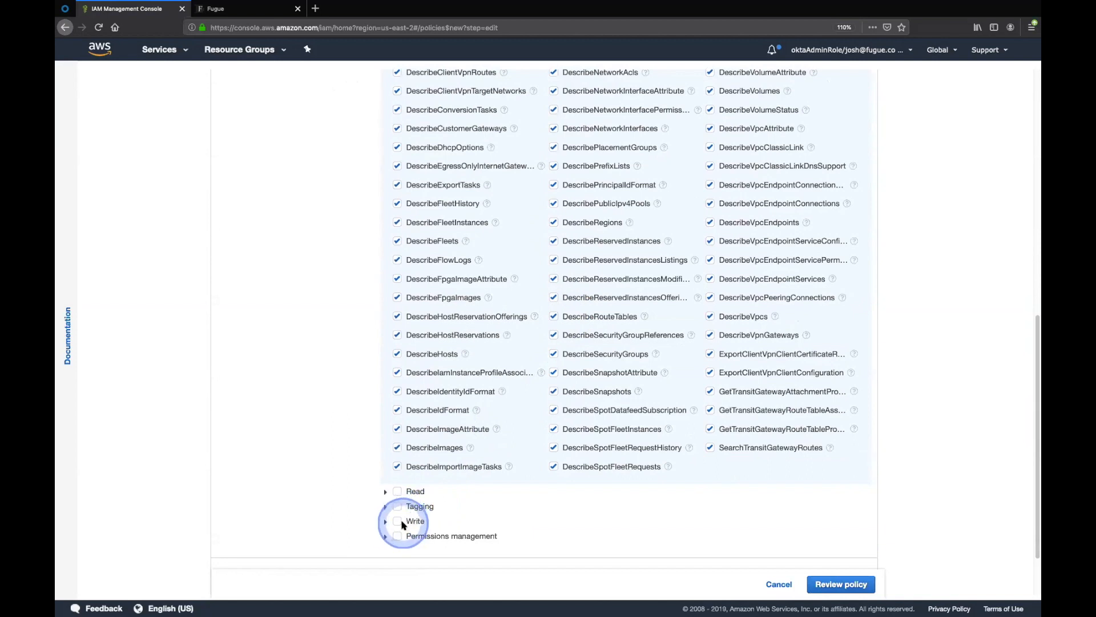
Allow all 234 EC2 Write actions and scroll through their expanded list
{"action": "left_click", "coordinate": [397, 521]}
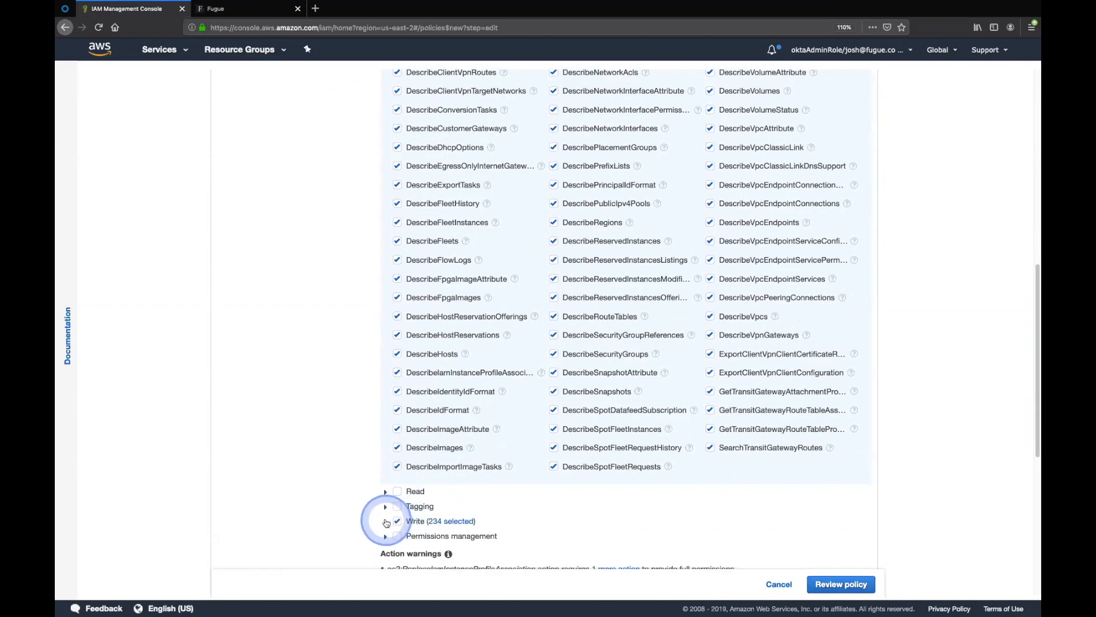
{"action": "mouse_move", "coordinate": [601, 480]}
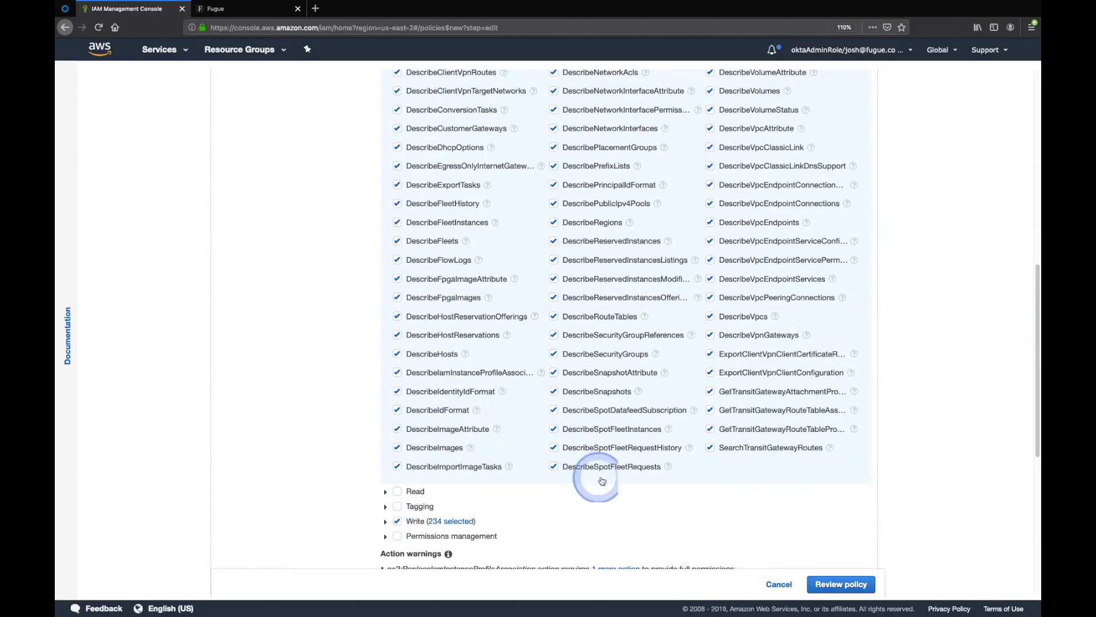
{"action": "left_click", "coordinate": [416, 521]}
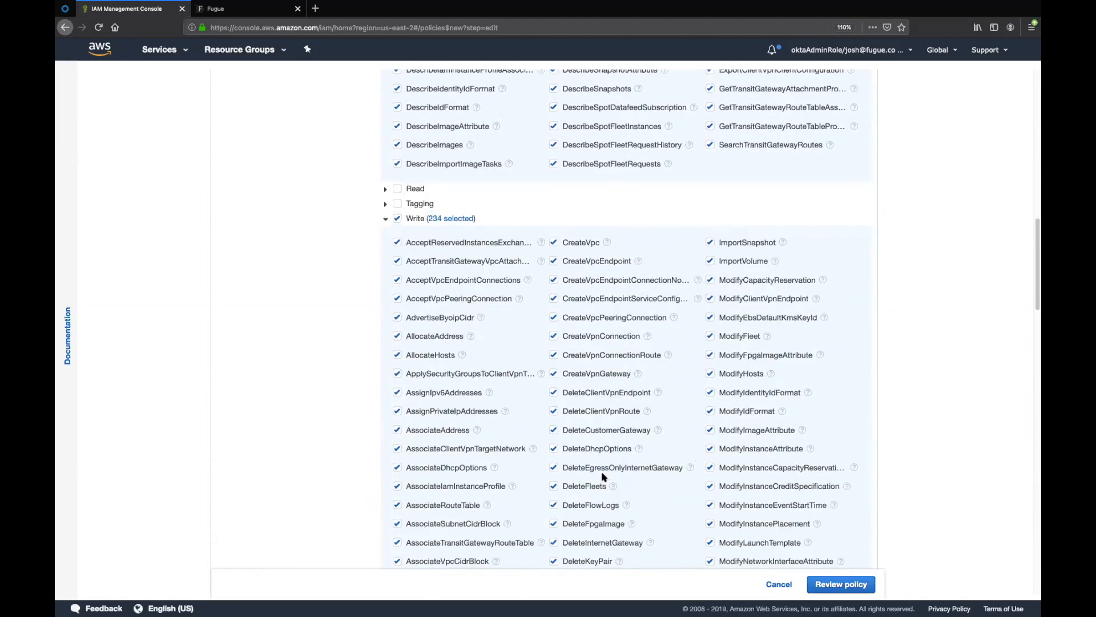
{"action": "scroll", "scroll_direction": "down", "scroll_amount": 3}
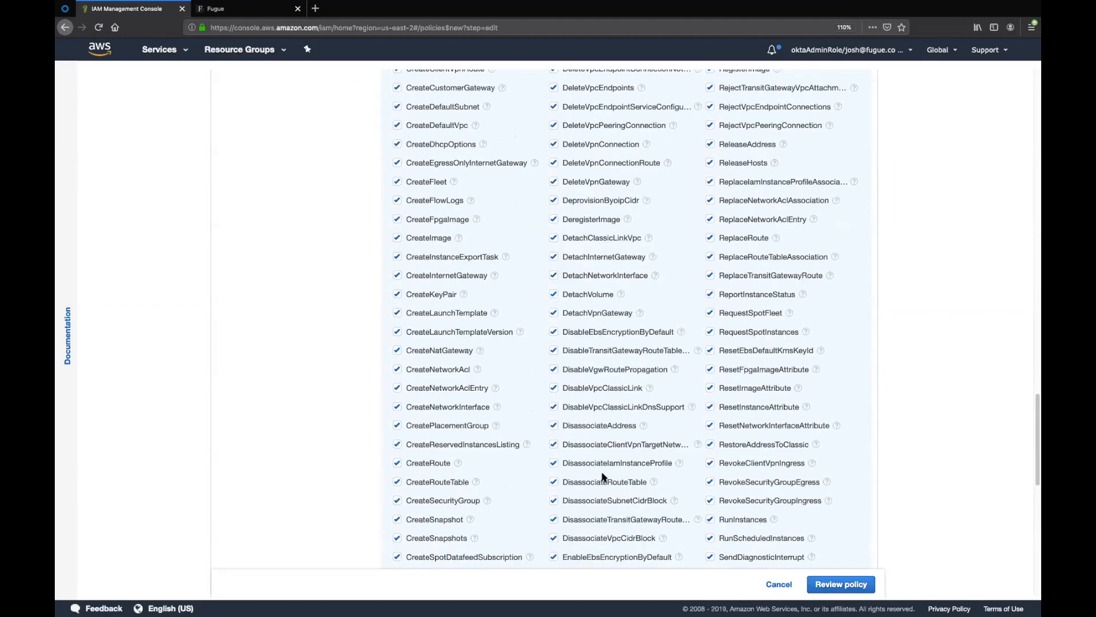
{"action": "scroll", "scroll_direction": "up", "scroll_amount": 3}
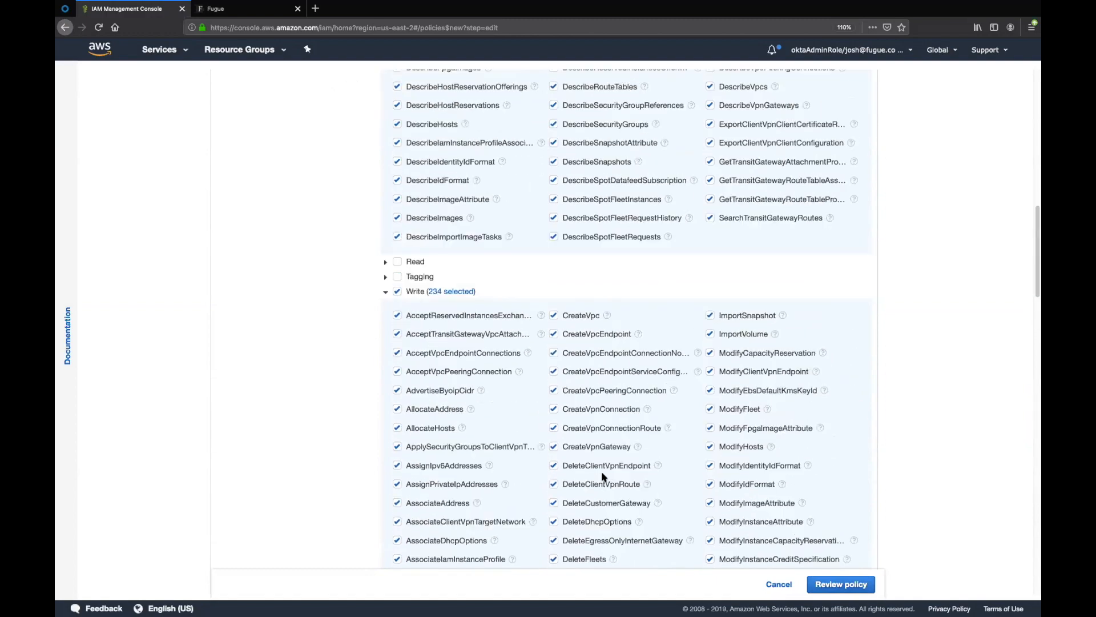
{"action": "scroll", "scroll_direction": "down", "scroll_amount": 3}
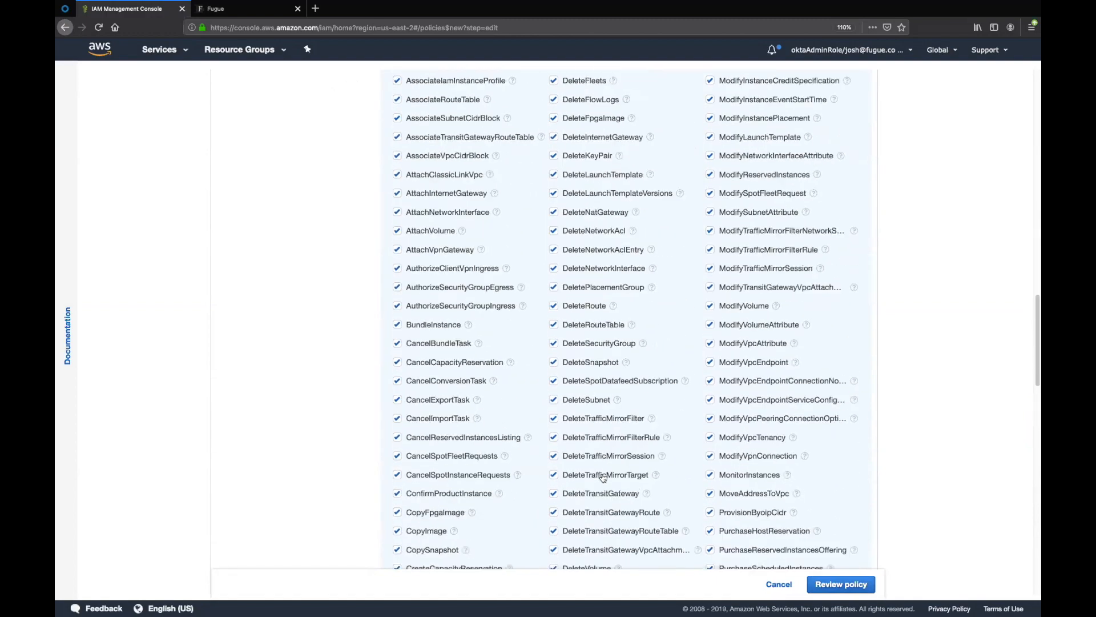
{"action": "scroll", "scroll_direction": "down", "scroll_amount": 3}
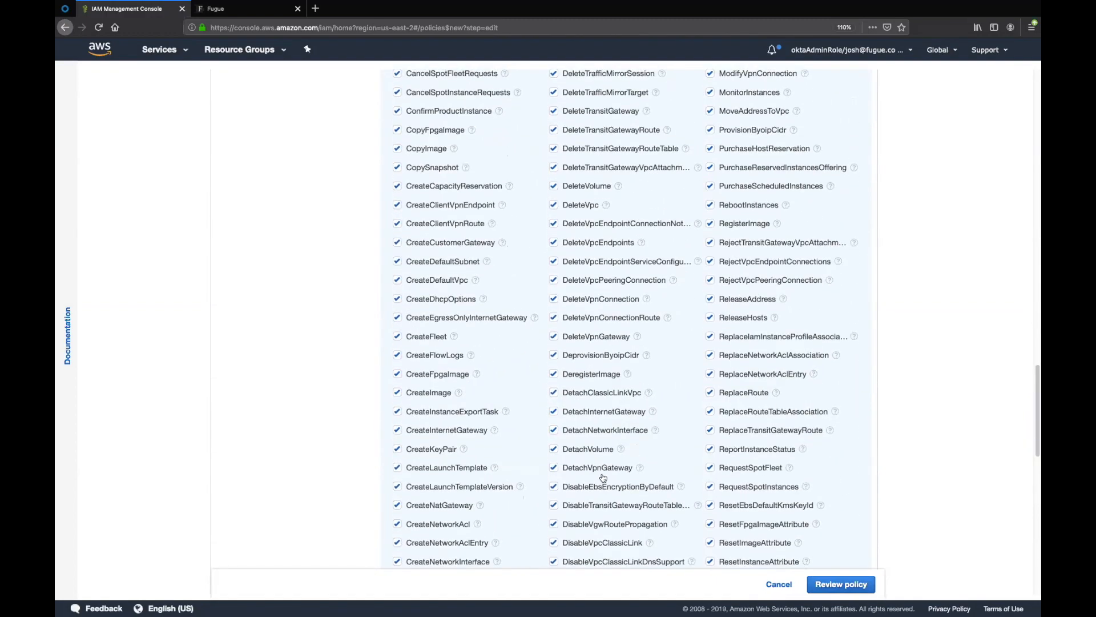
{"action": "scroll", "scroll_direction": "down", "scroll_amount": 3}
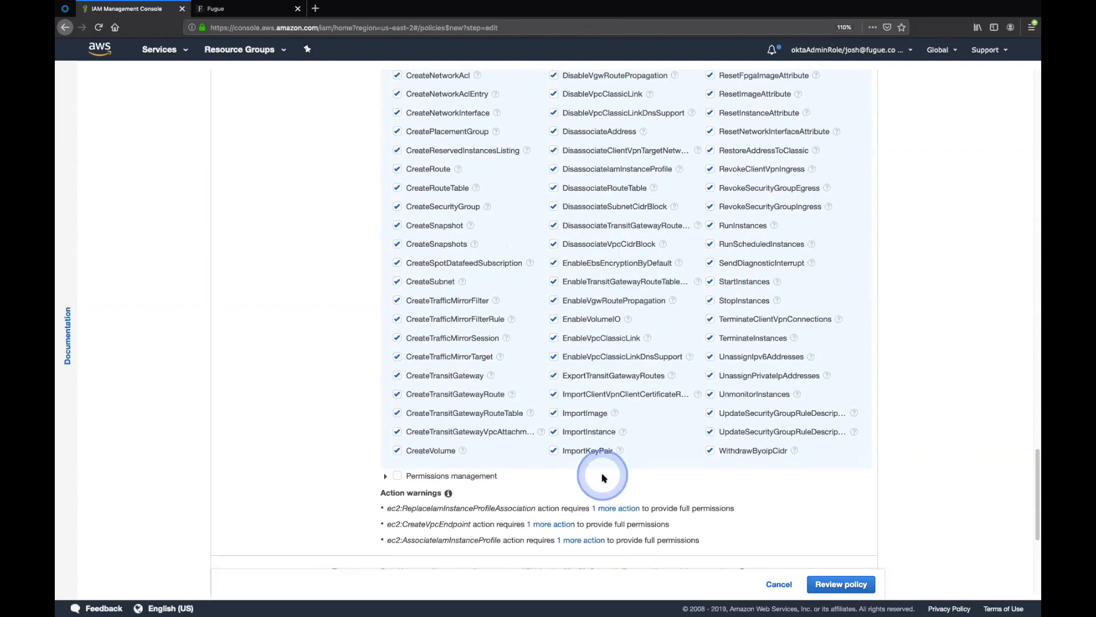
{"action": "scroll", "scroll_direction": "up", "scroll_amount": 3}
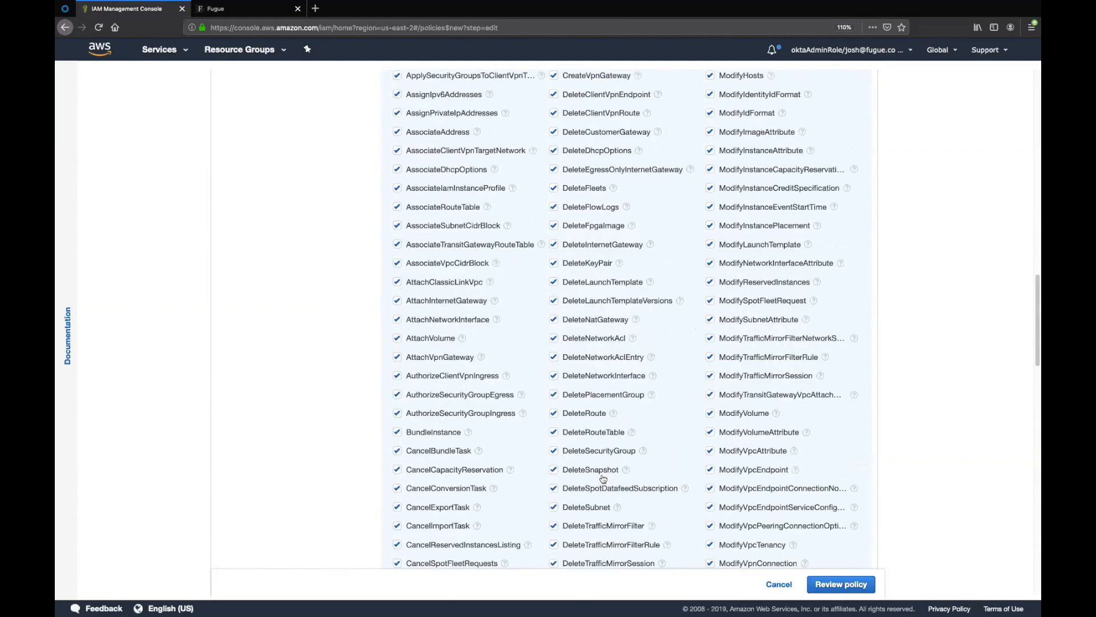
{"action": "scroll", "scroll_direction": "up", "scroll_amount": 3}
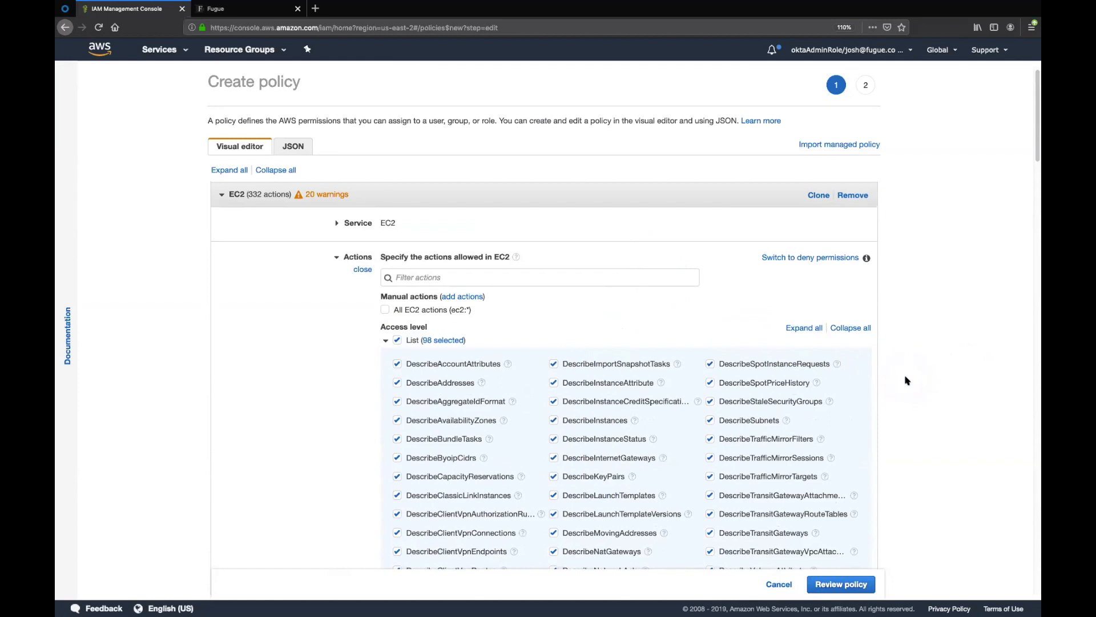
{"action": "scroll", "scroll_direction": "down", "scroll_amount": 3}
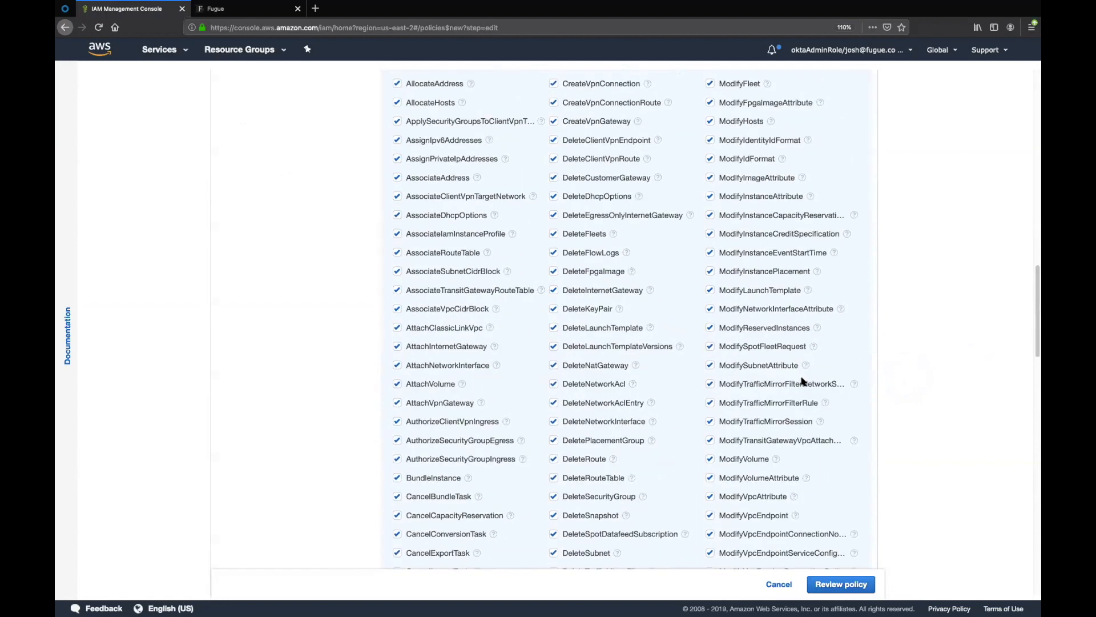
{"action": "scroll", "scroll_direction": "down", "scroll_amount": 3}
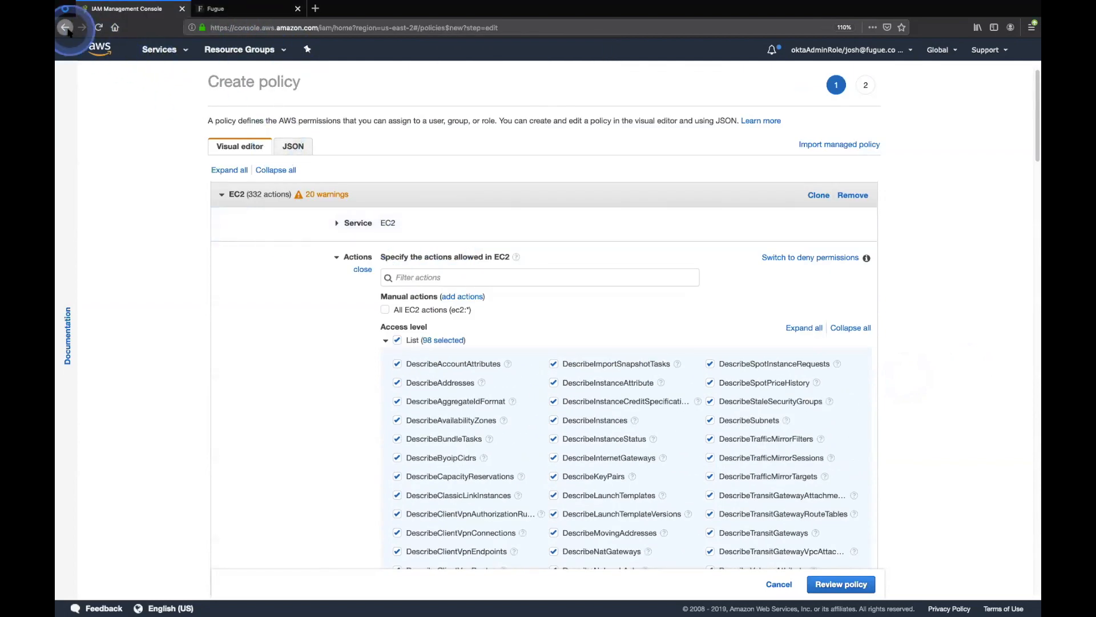
Go back past Maintenance-Policy and Maintenance-Role to the EC2 Instances list
{"action": "left_click", "coordinate": [64, 26]}
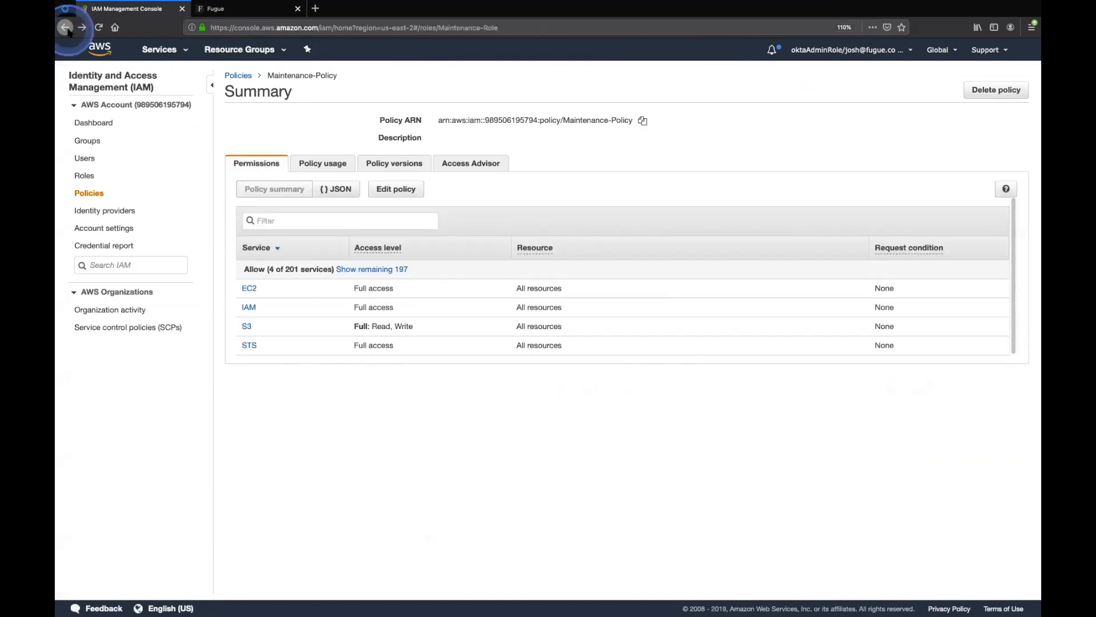
{"action": "left_click", "coordinate": [64, 28]}
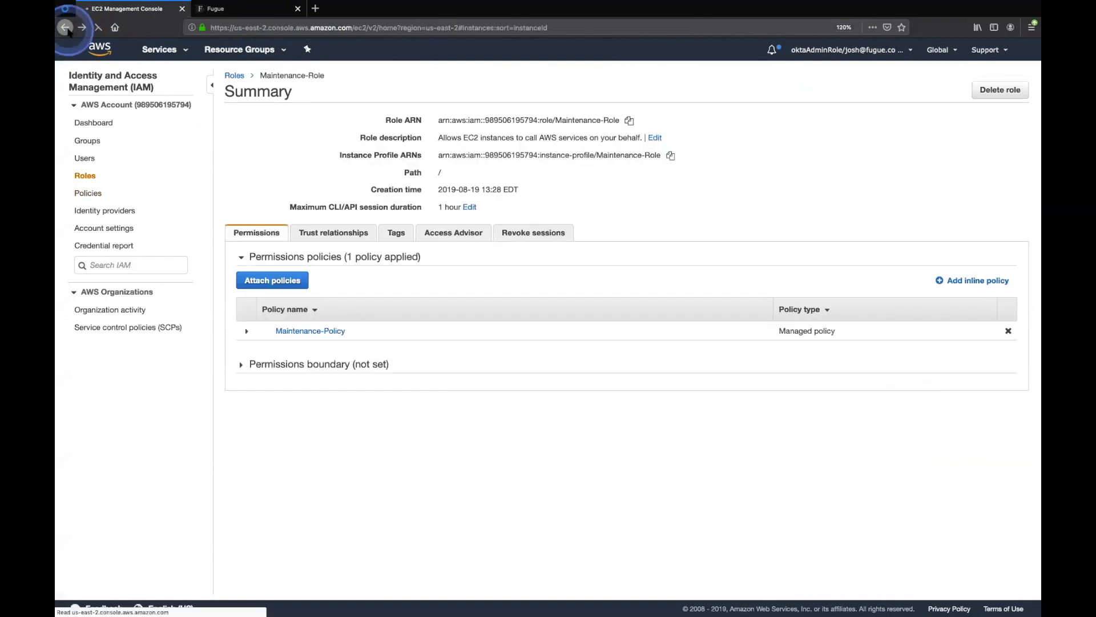
{"action": "left_click", "coordinate": [64, 27]}
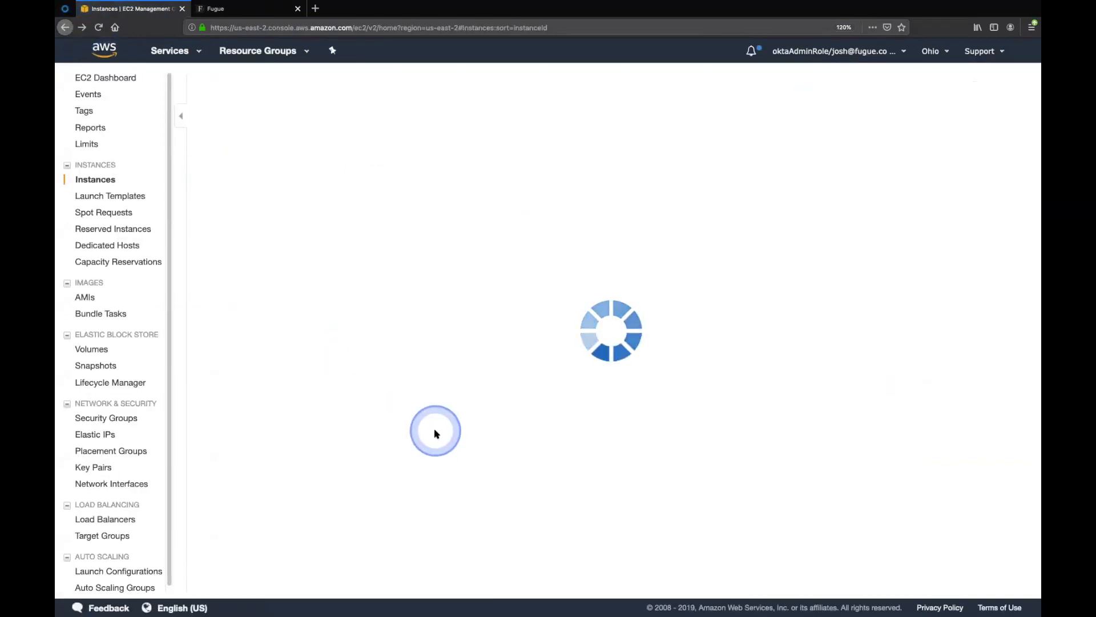